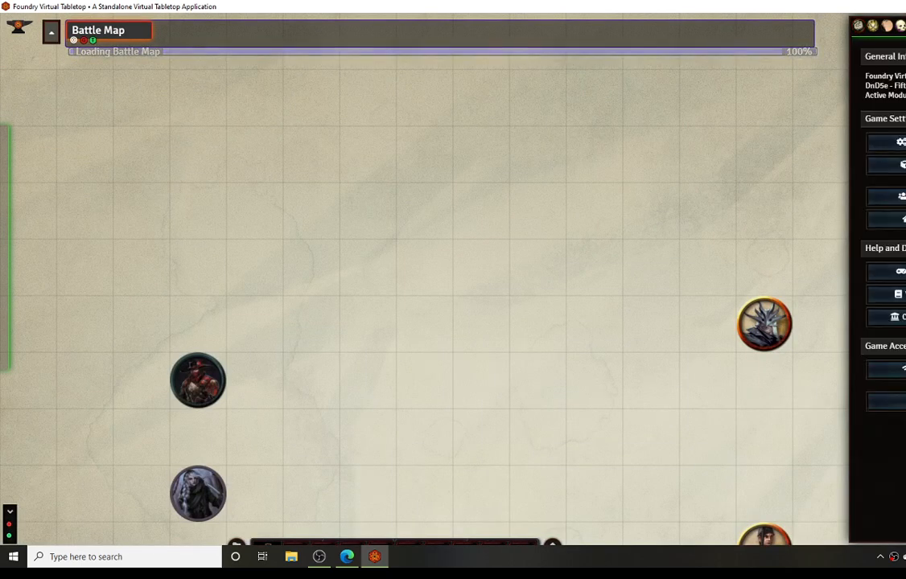
Step: Show the Midi QOL module settings under Module Settings and scroll through its options
left_click(892, 144)
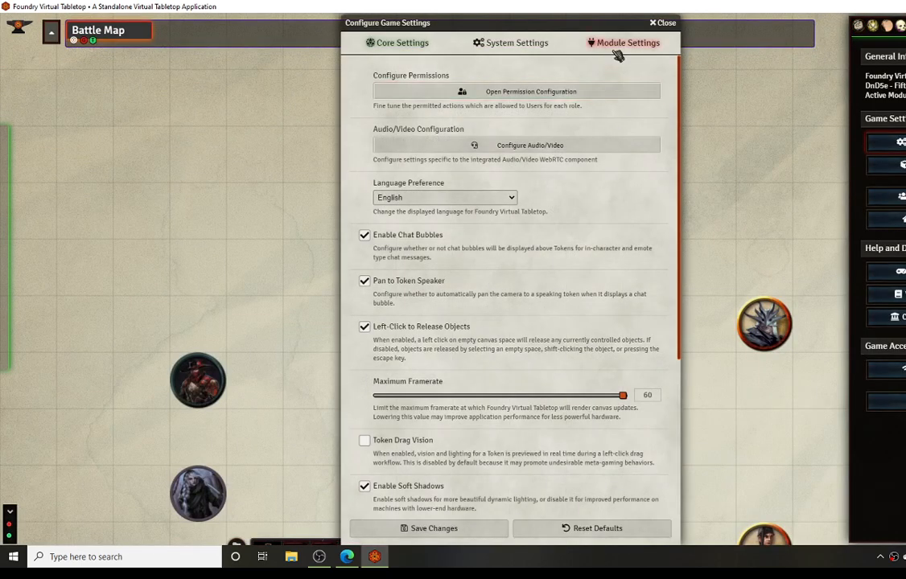
left_click(624, 42)
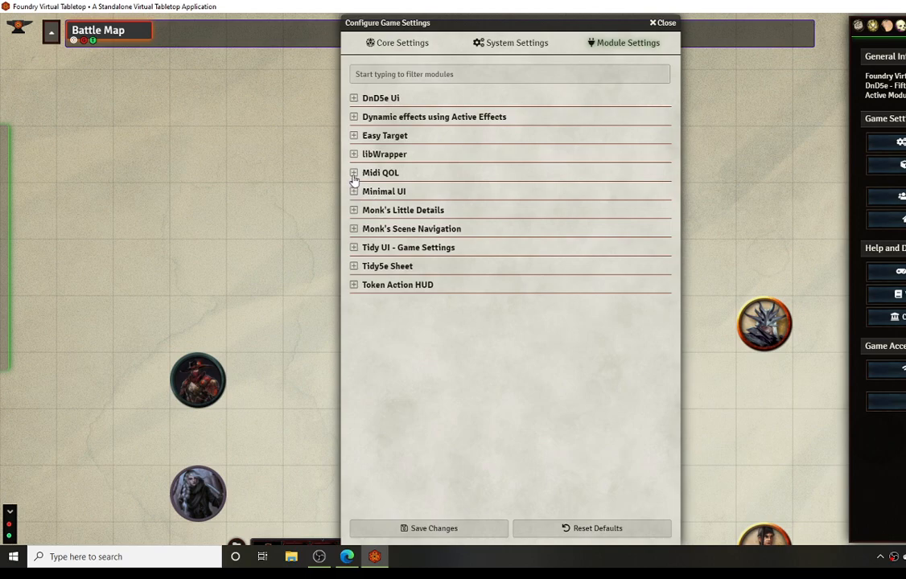
left_click(353, 172)
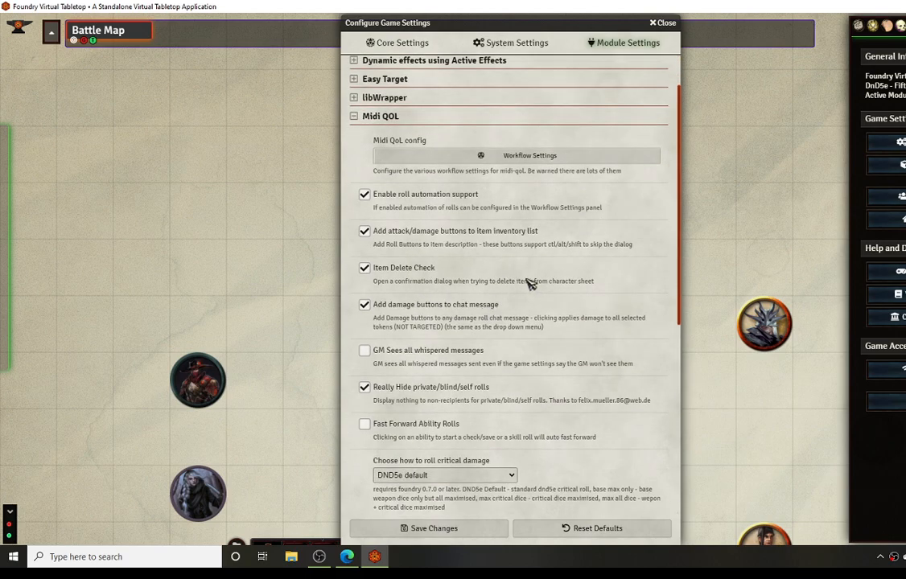
scroll("down", 3)
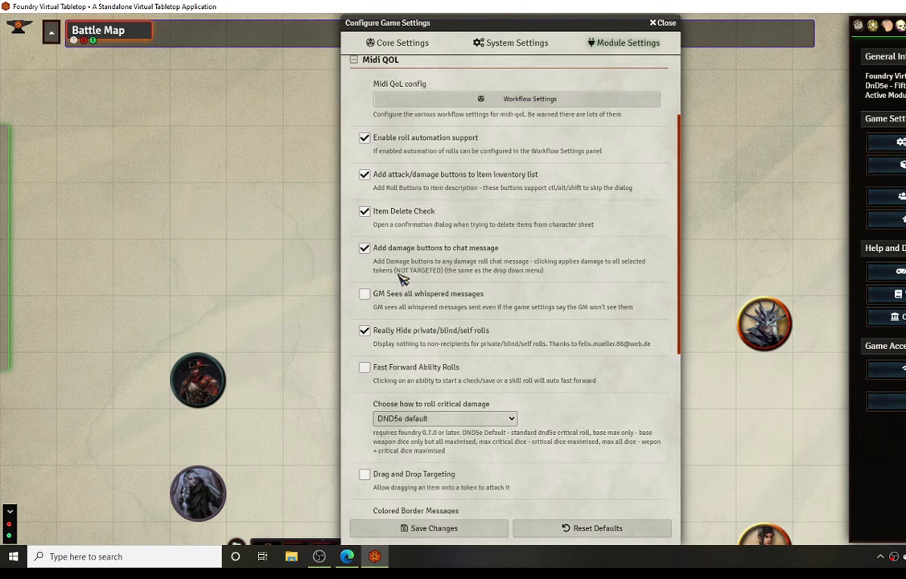
scroll("down", 3)
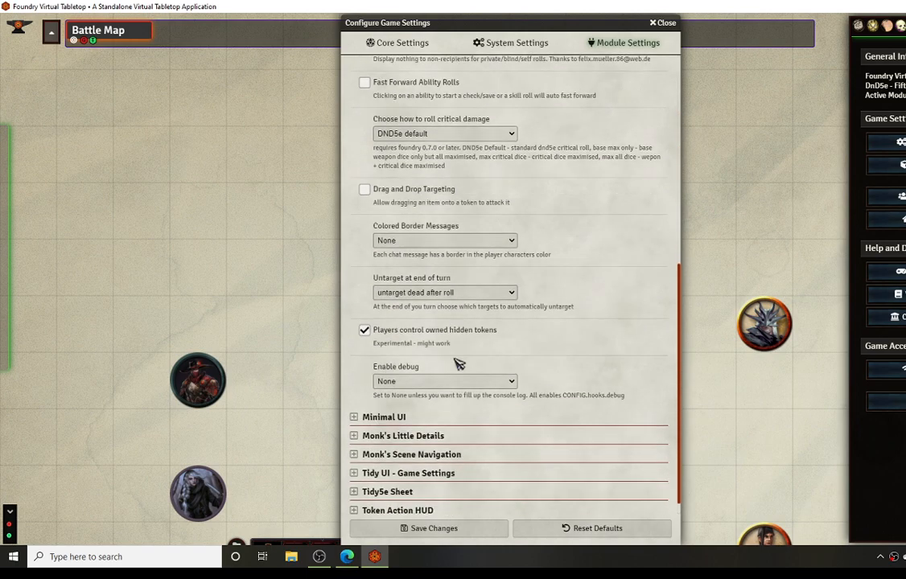
scroll("down", 3)
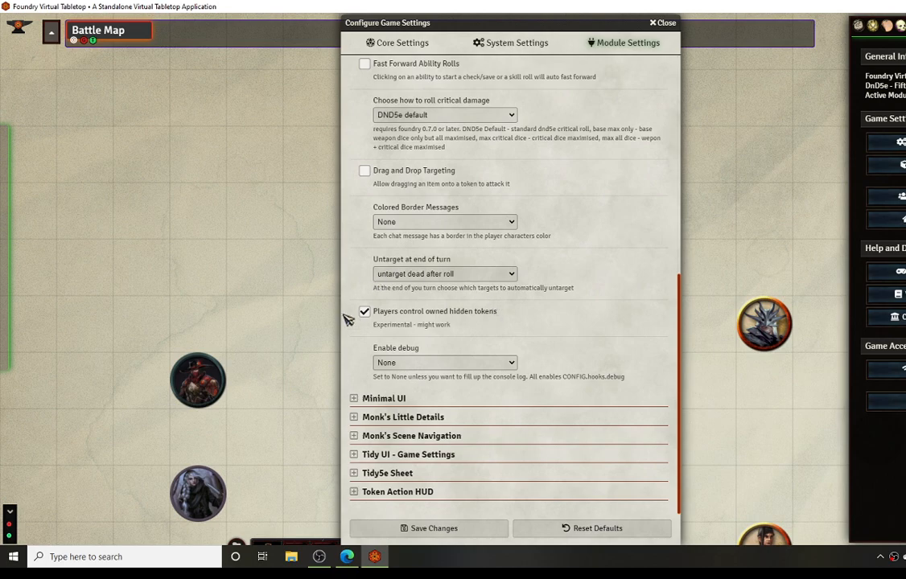
mouse_move(383, 288)
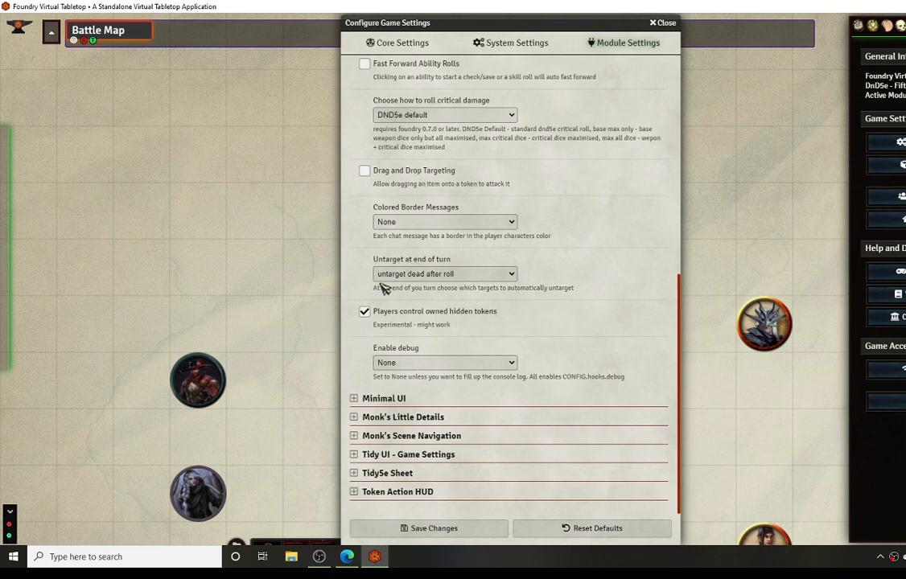
mouse_move(480, 331)
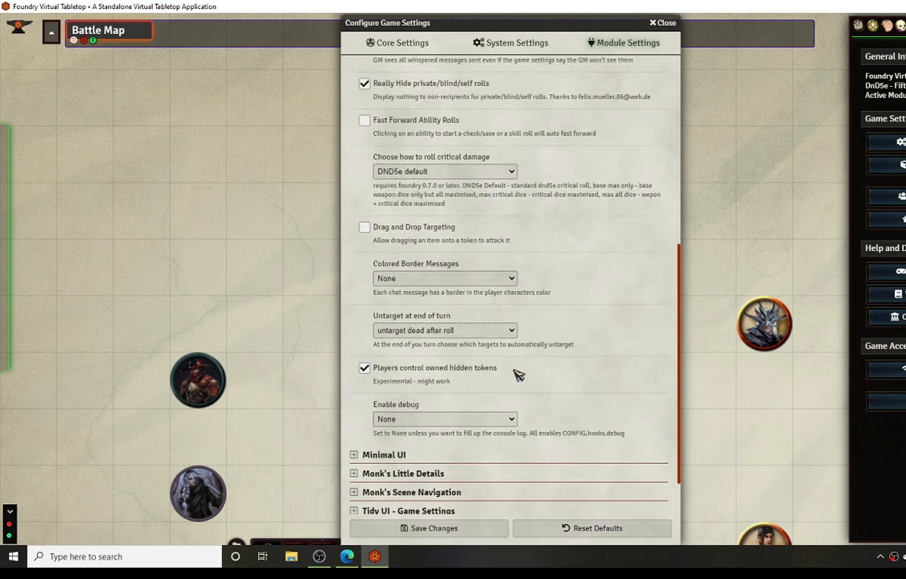
mouse_move(522, 376)
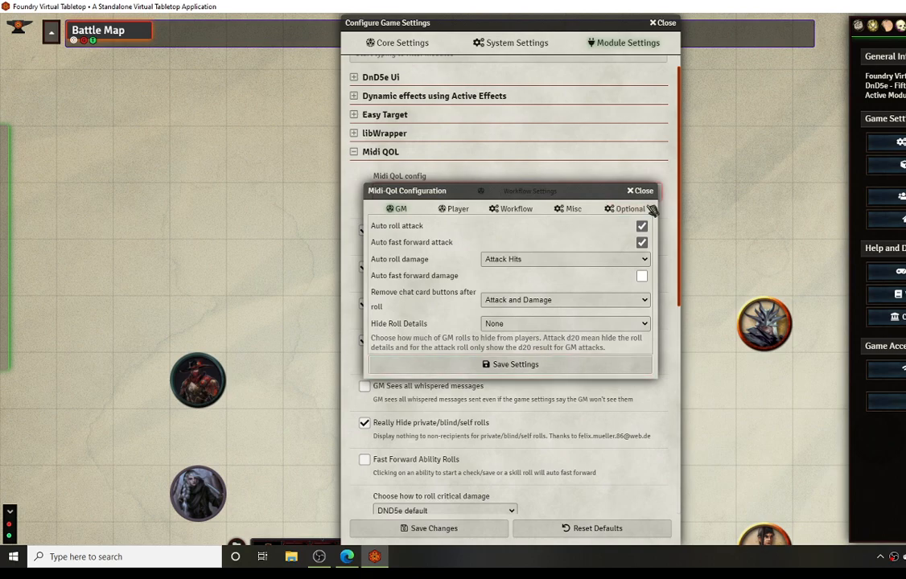
mouse_move(406, 278)
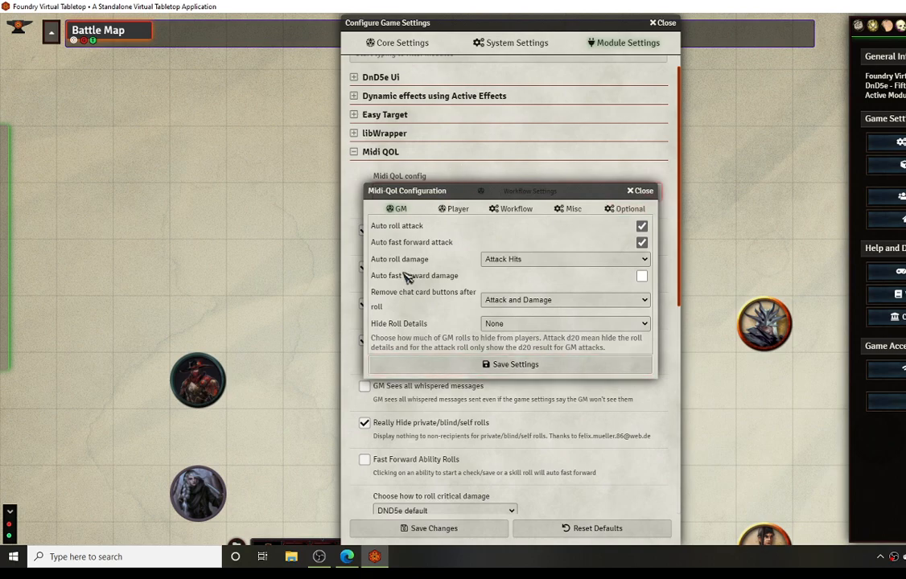
mouse_move(424, 260)
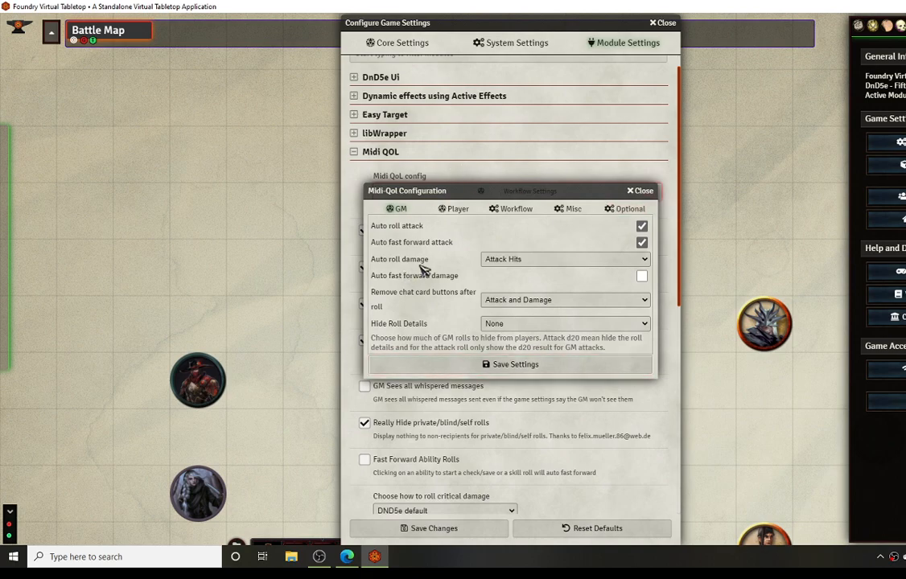
mouse_move(490, 480)
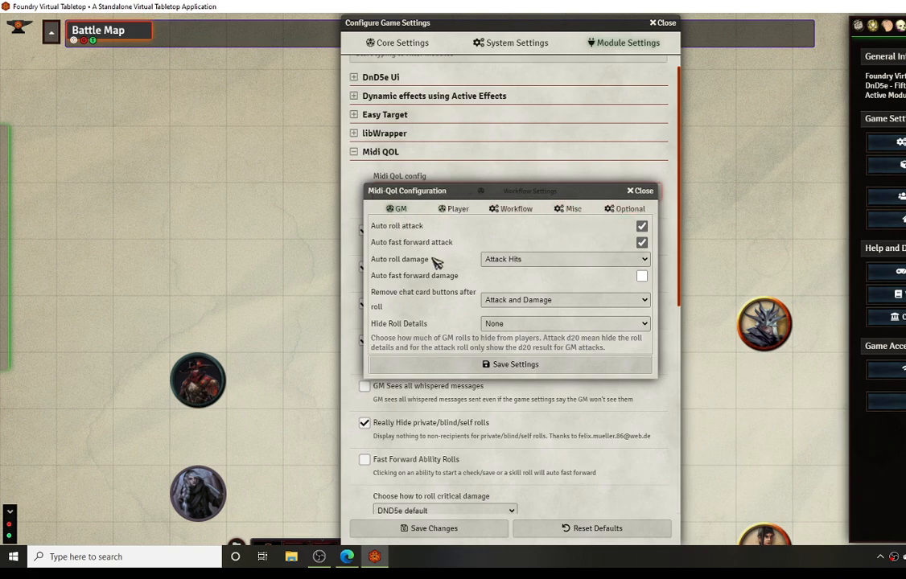
mouse_move(398, 242)
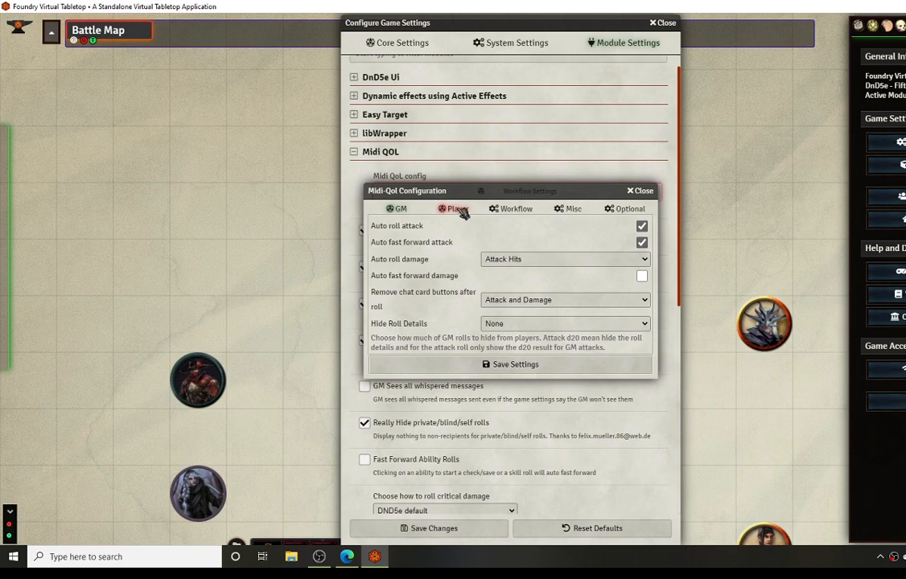
Step: Switch the Midi-QoL configuration to the Player tab's roll automation options
left_click(454, 208)
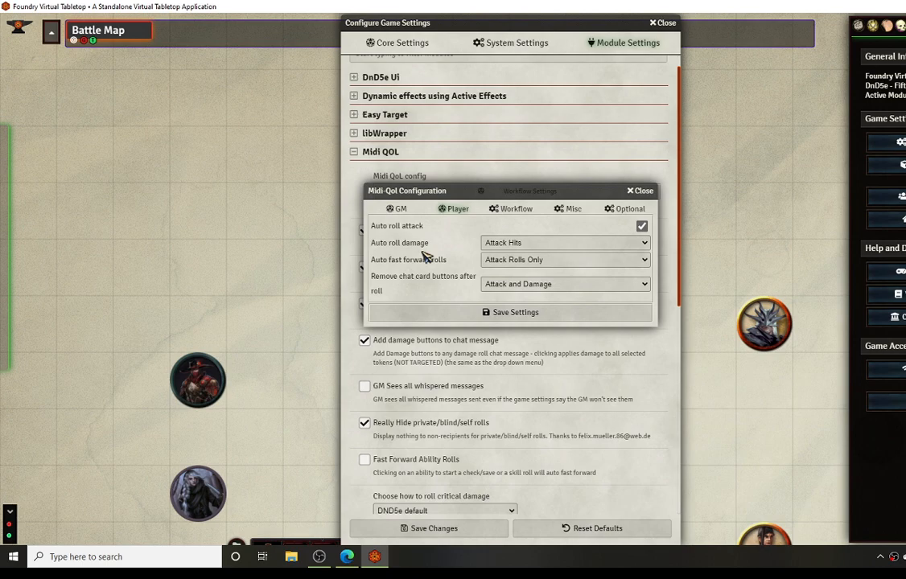
mouse_move(495, 213)
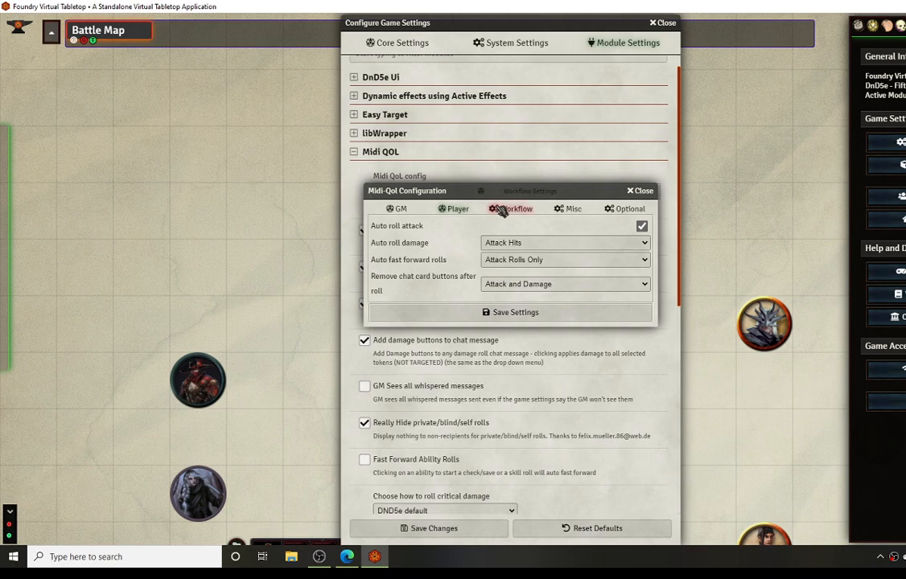
left_click(521, 212)
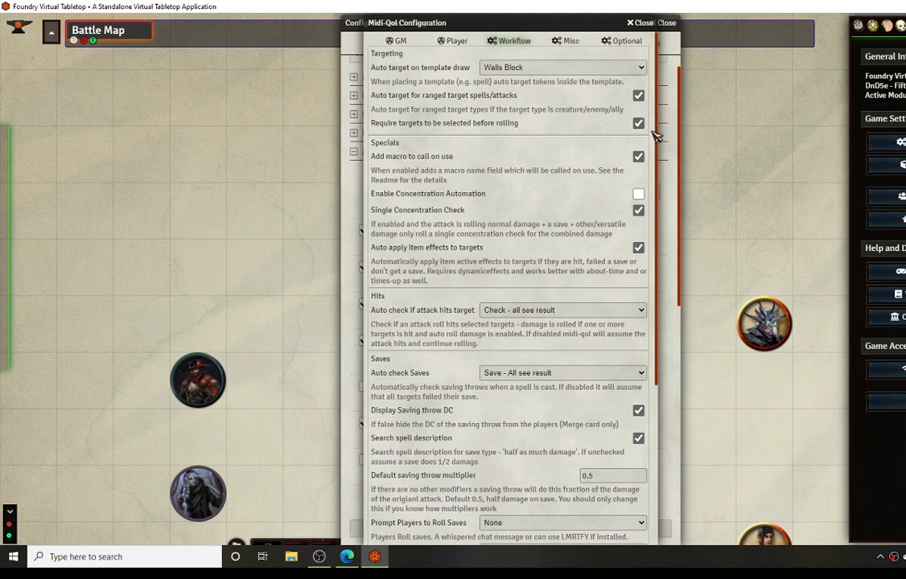
mouse_move(439, 151)
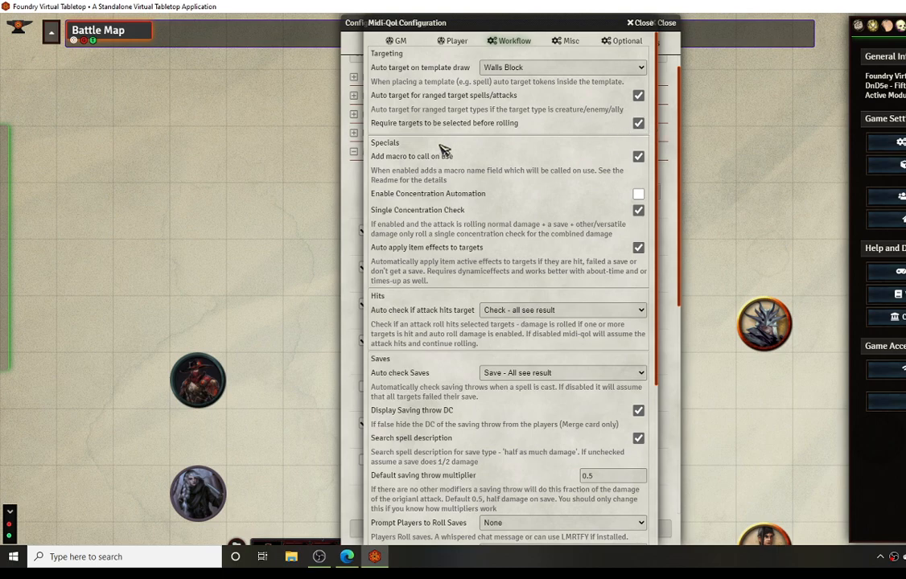
mouse_move(548, 173)
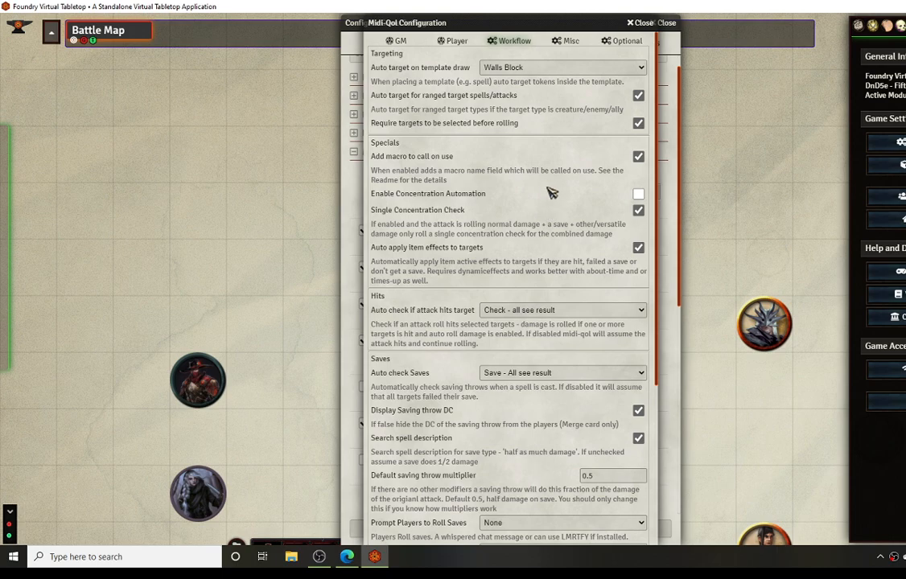
scroll("down", 3)
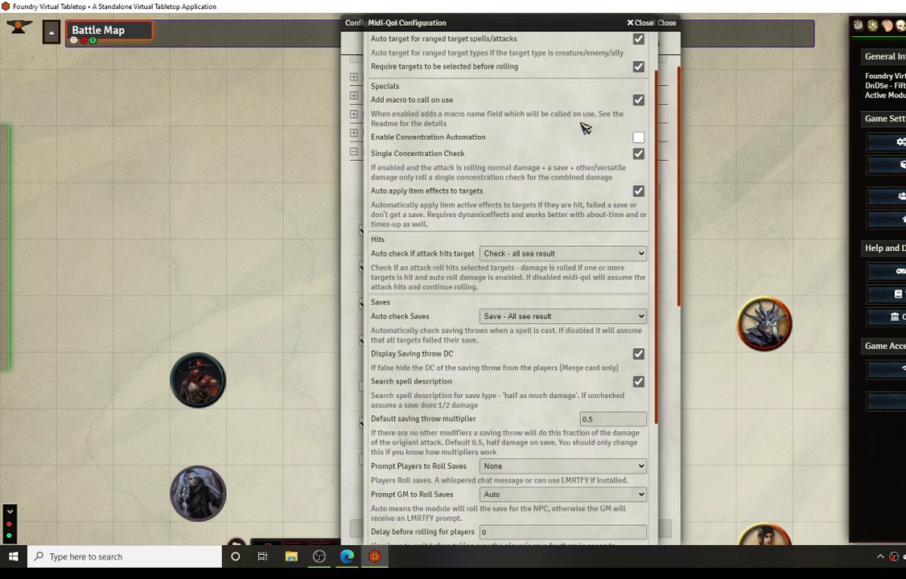
mouse_move(525, 120)
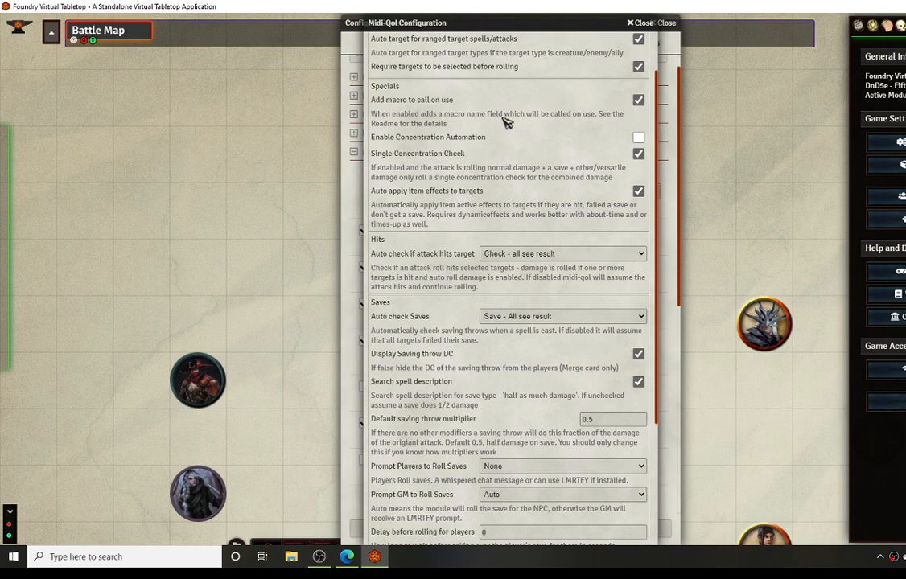
mouse_move(491, 140)
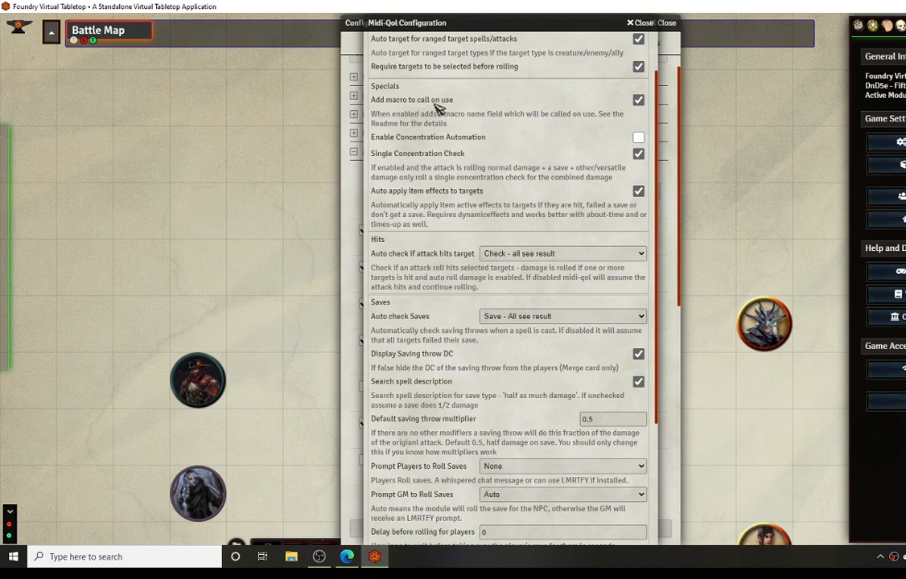
mouse_move(507, 127)
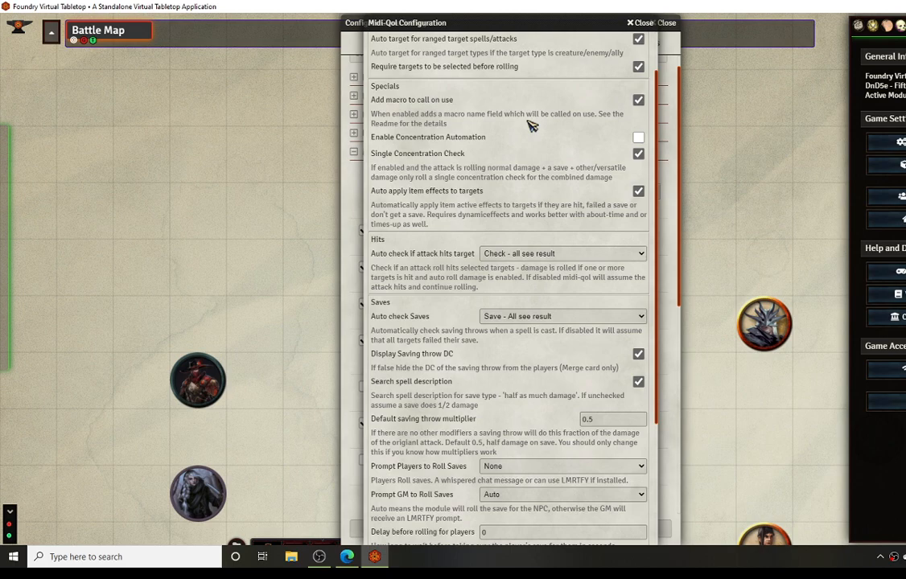
mouse_move(554, 171)
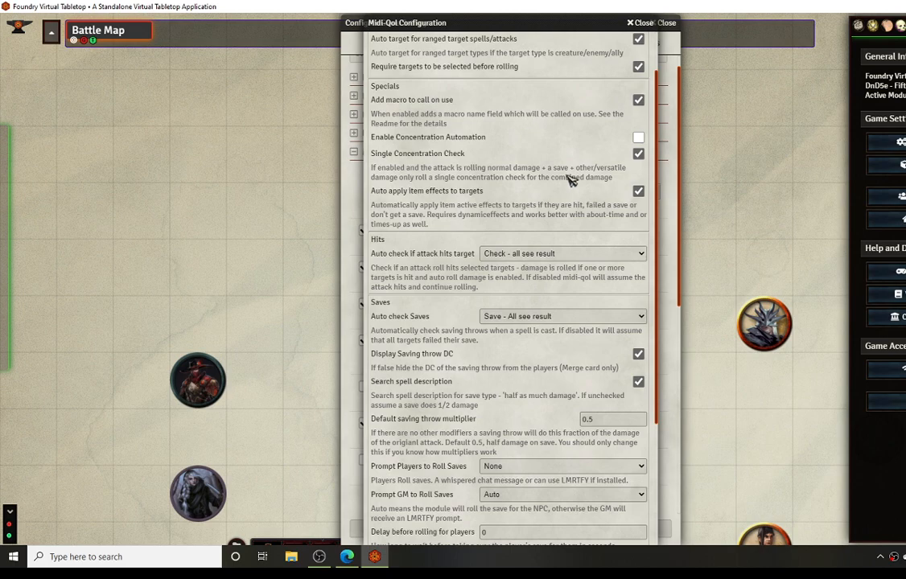
mouse_move(525, 185)
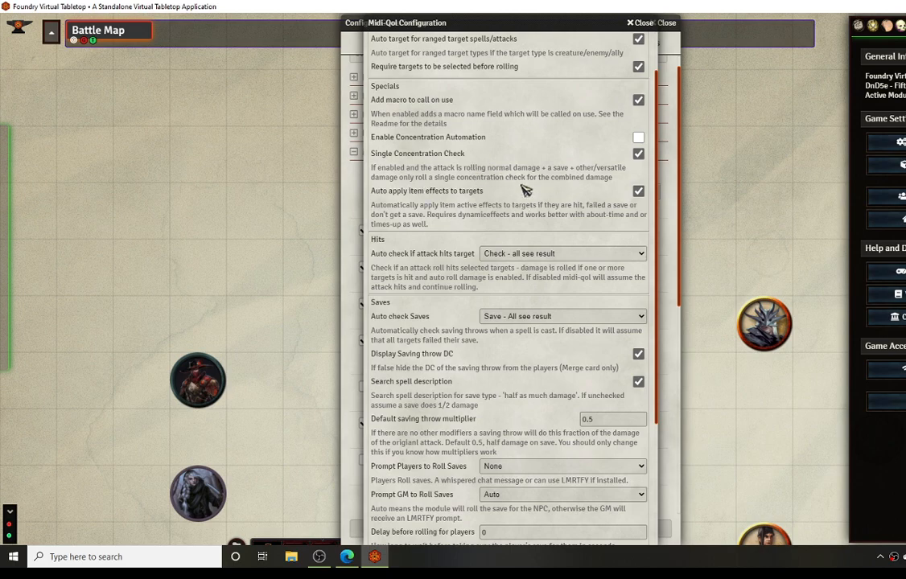
mouse_move(536, 165)
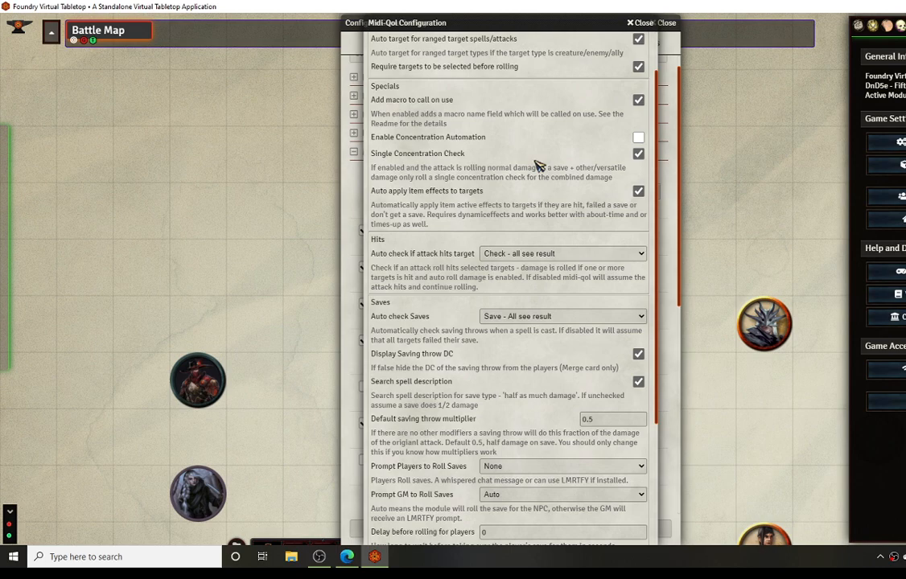
scroll("down", 3)
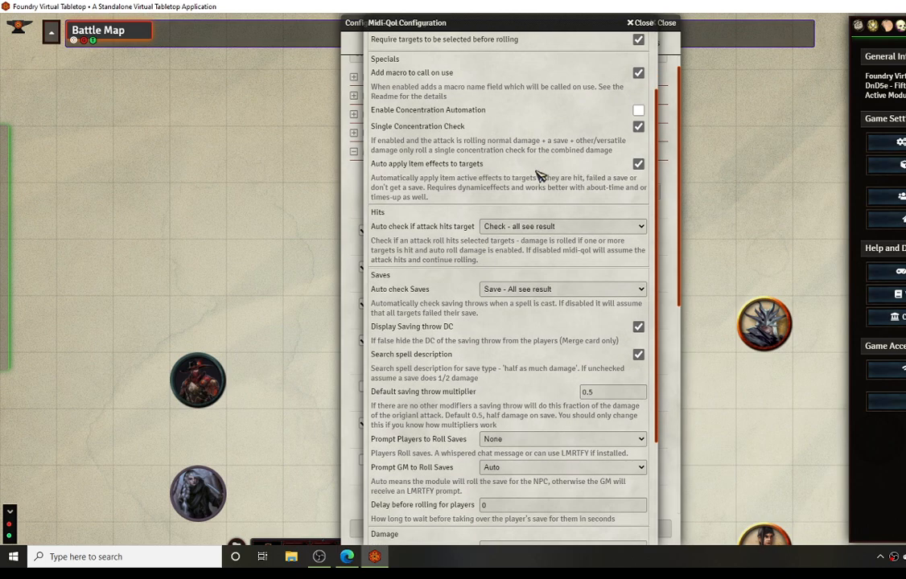
scroll("down", 3)
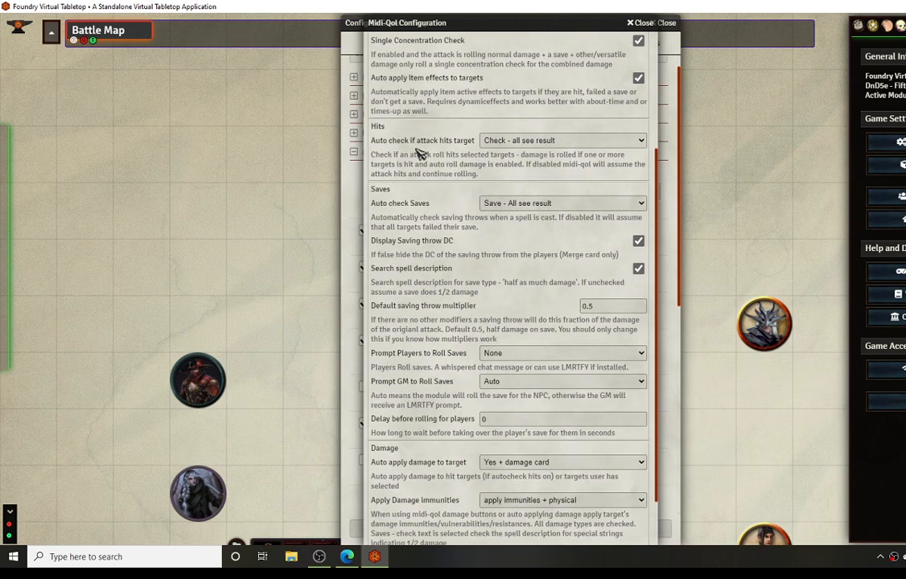
mouse_move(531, 146)
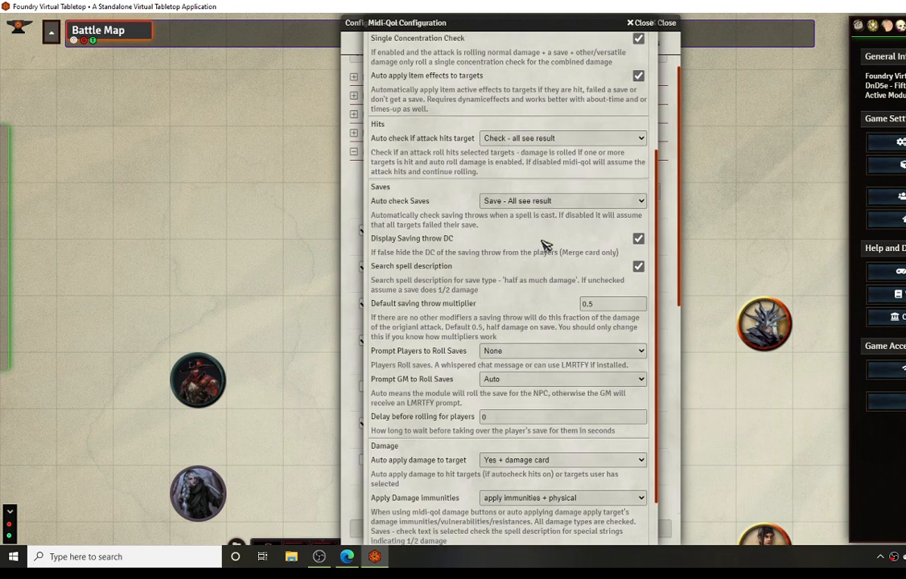
scroll("down", 3)
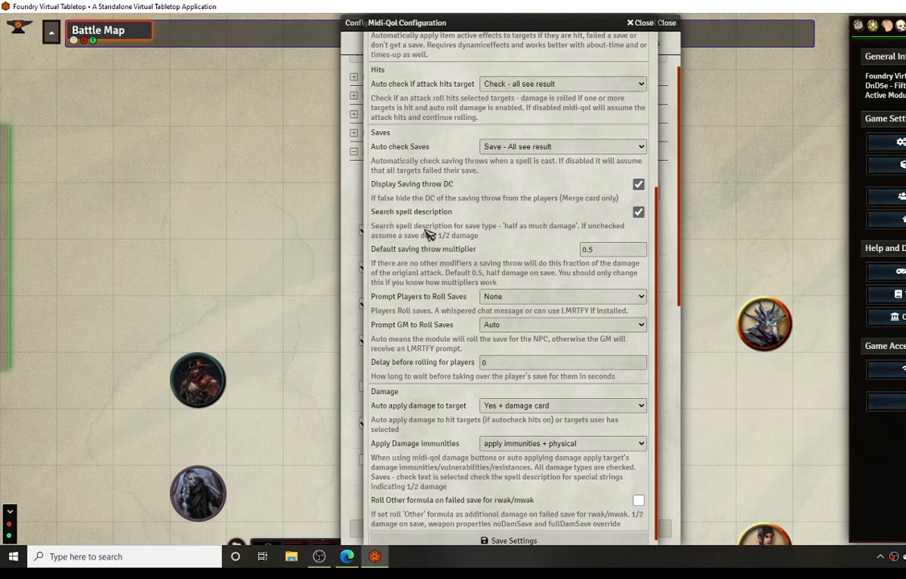
scroll("down", 3)
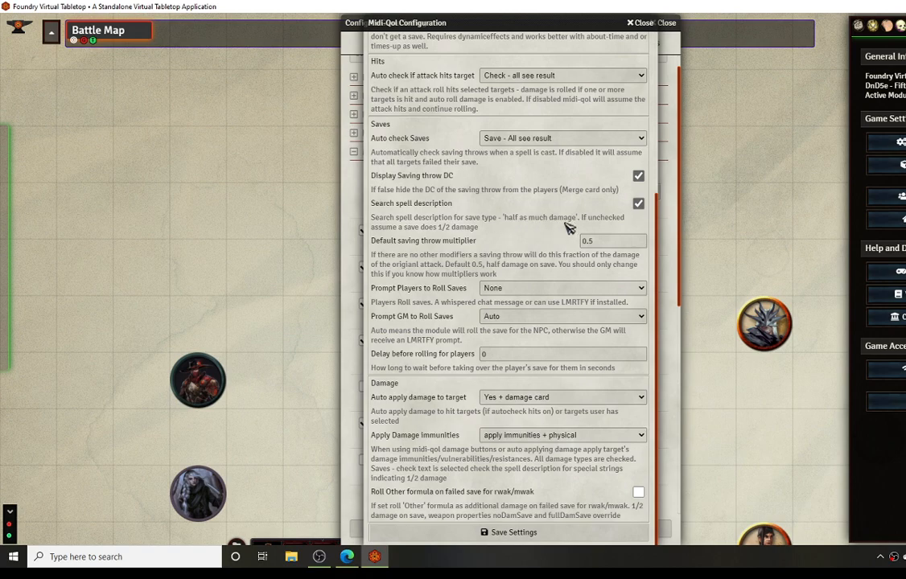
mouse_move(495, 262)
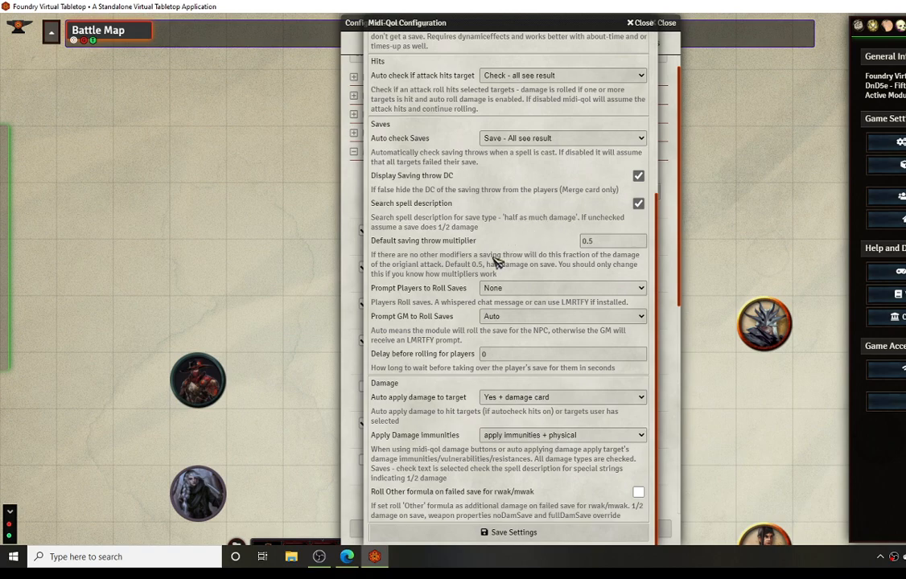
mouse_move(555, 317)
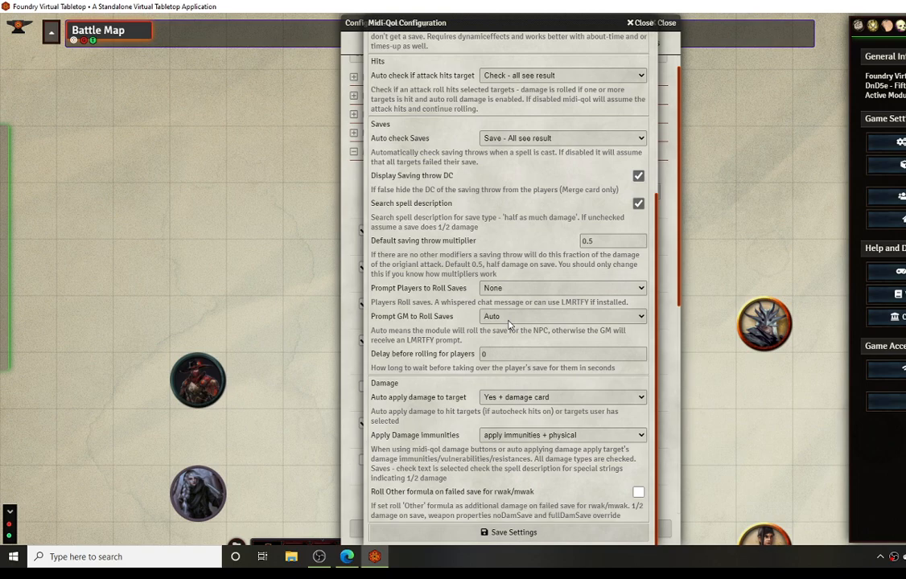
mouse_move(468, 346)
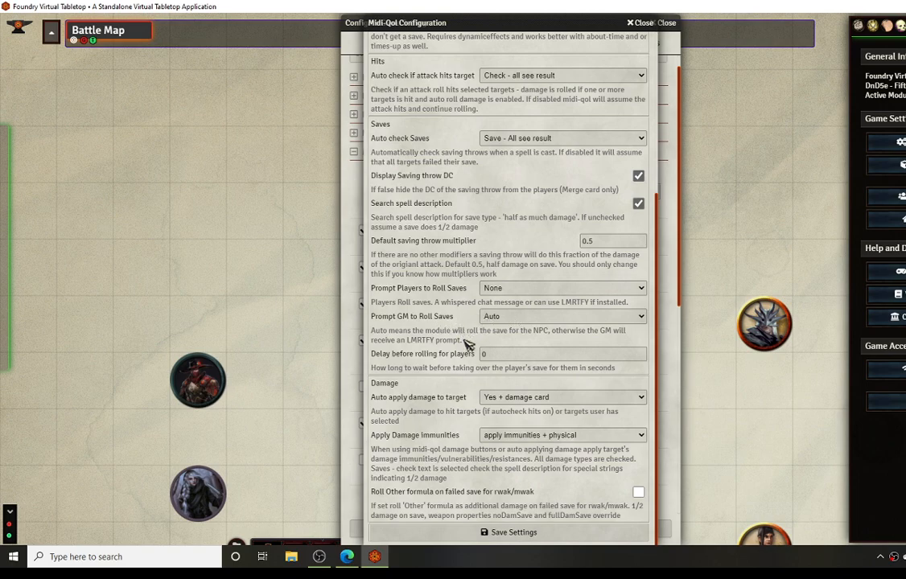
mouse_move(479, 430)
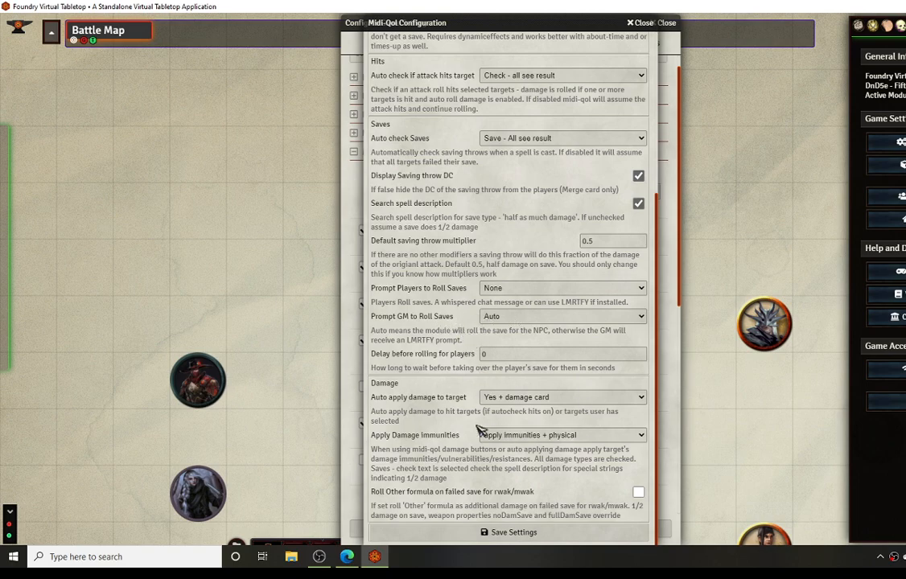
mouse_move(541, 417)
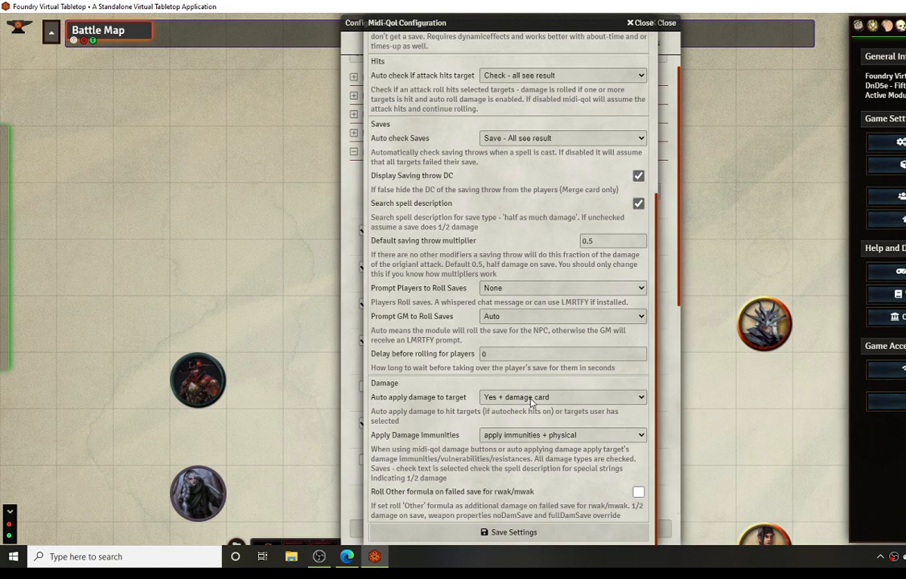
left_click(562, 397)
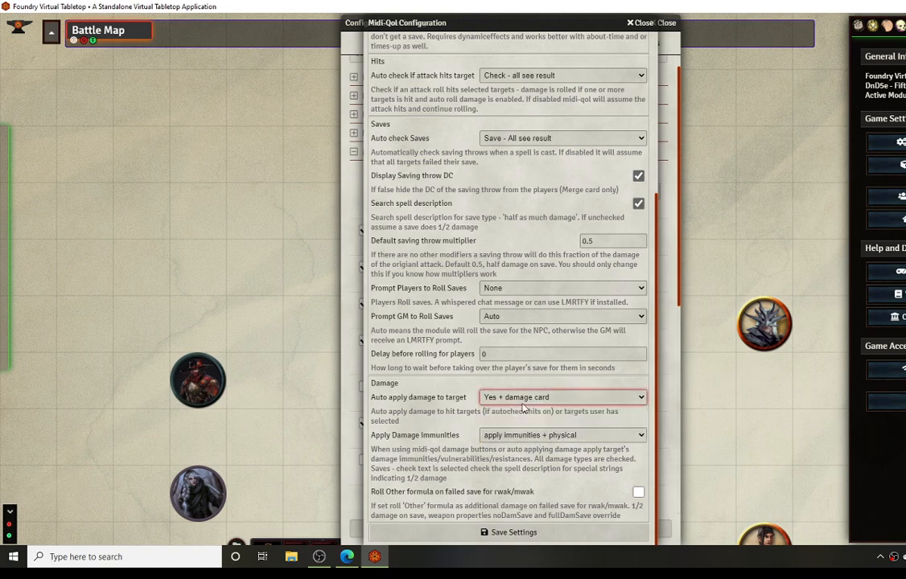
mouse_move(433, 419)
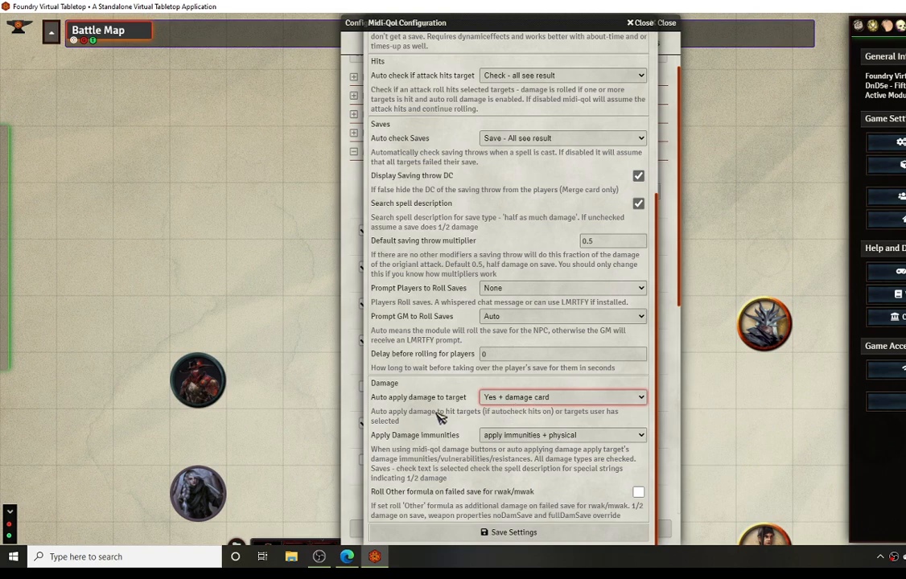
mouse_move(499, 436)
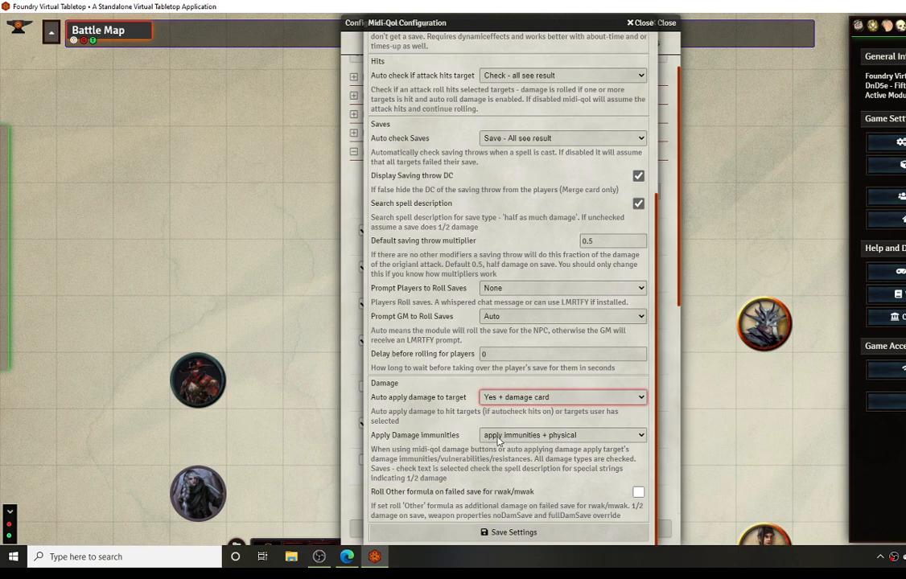
mouse_move(473, 435)
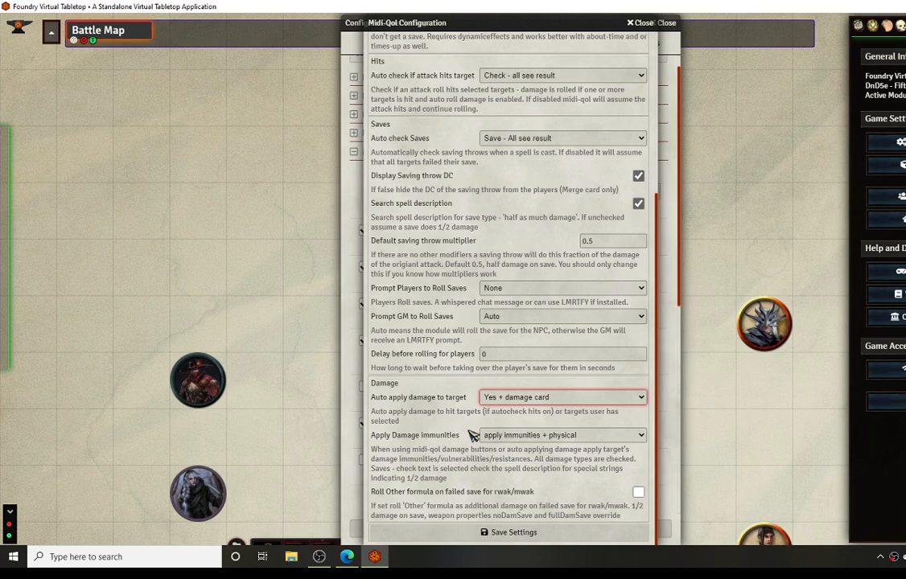
mouse_move(571, 455)
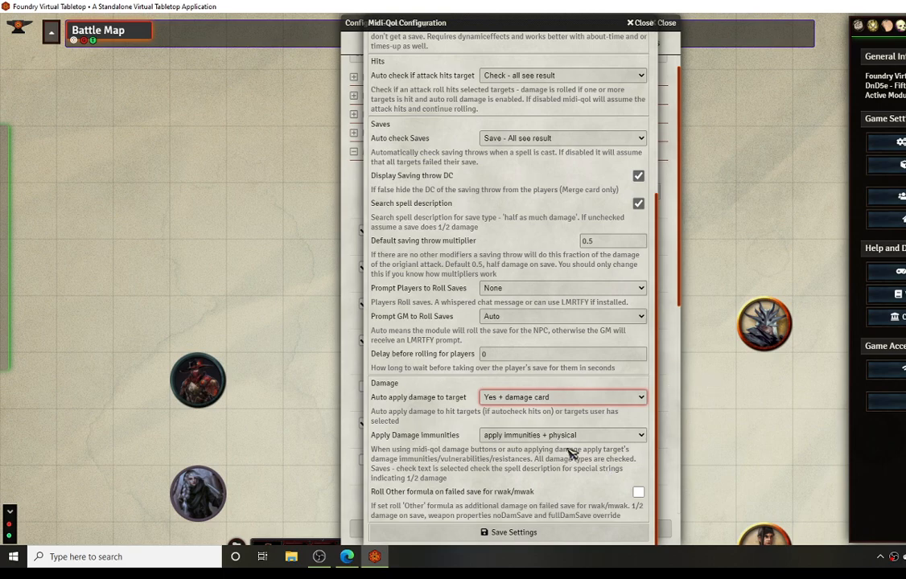
mouse_move(537, 454)
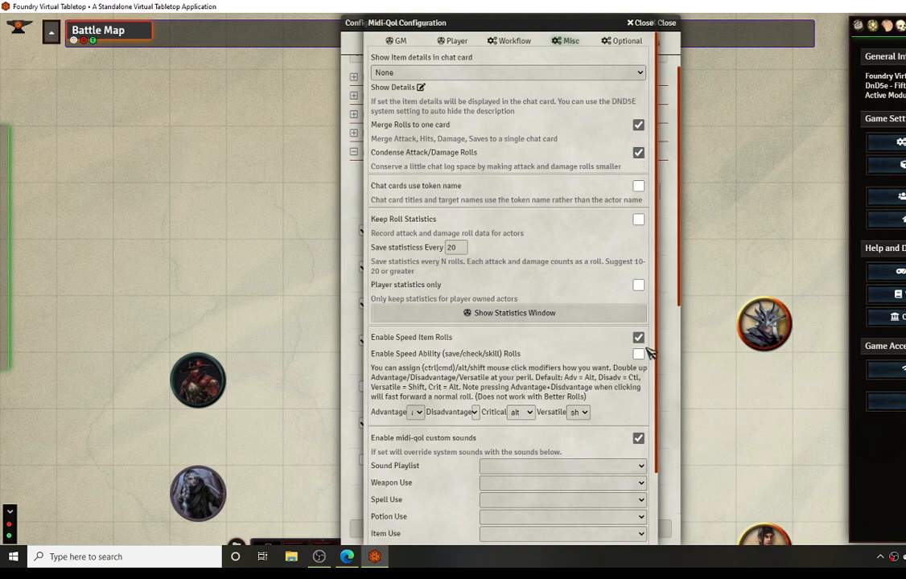
mouse_move(469, 388)
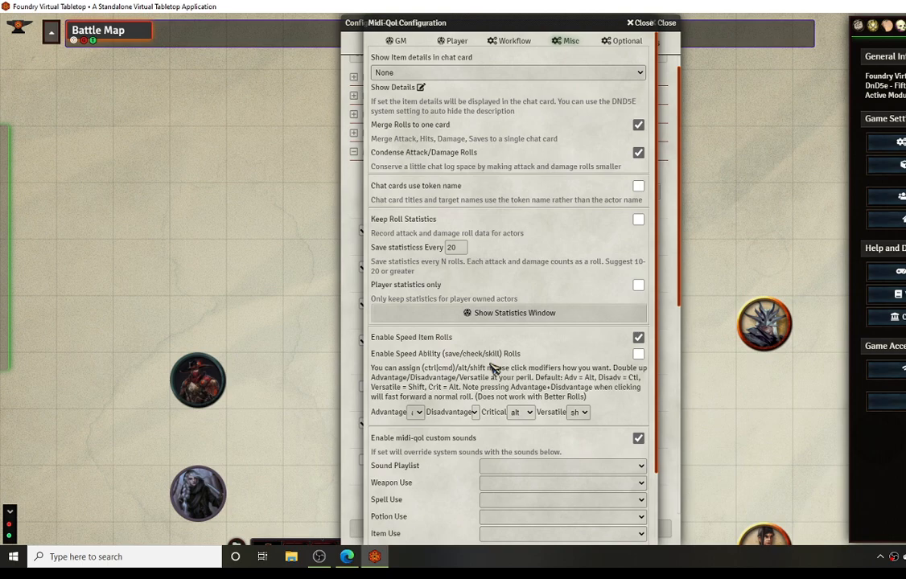
mouse_move(556, 399)
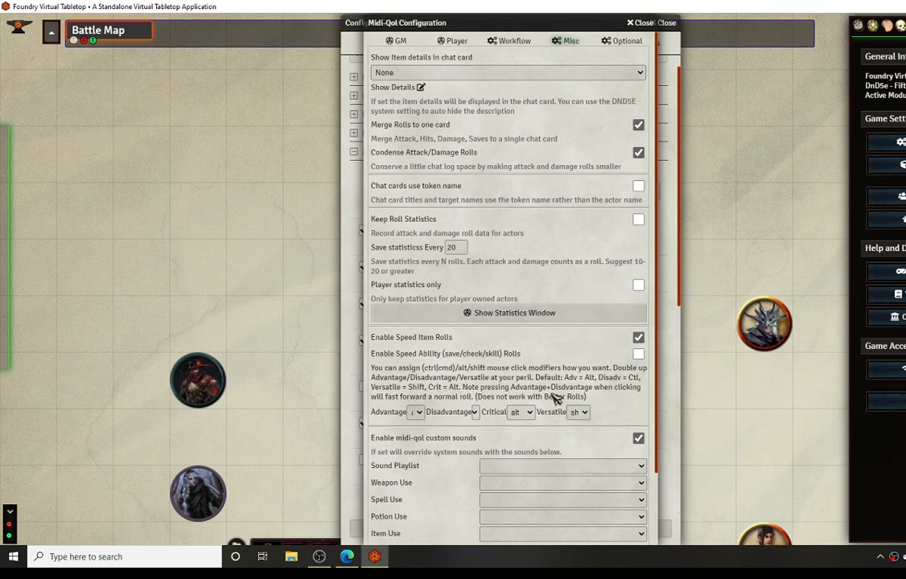
mouse_move(525, 379)
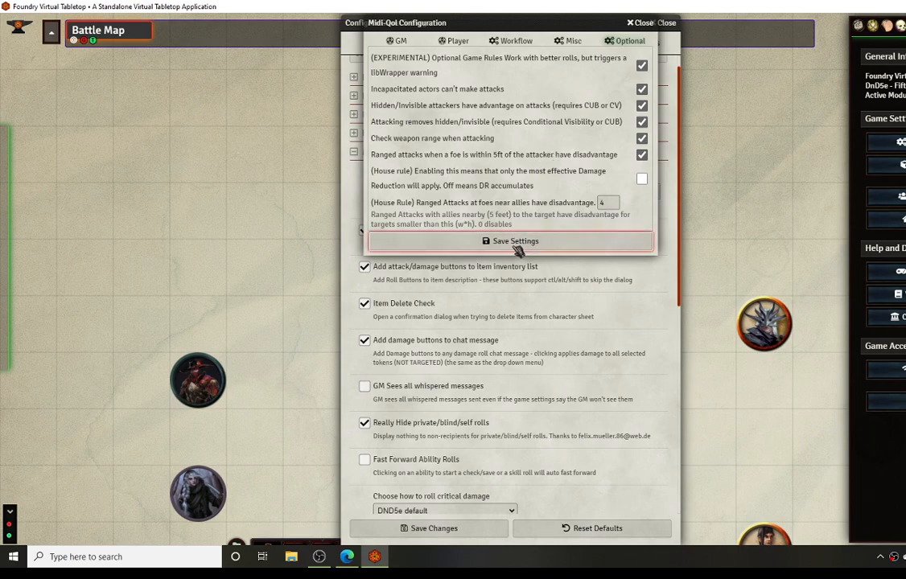
Step: Save the Midi-QoL optional rules settings and close the configuration window
left_click(513, 242)
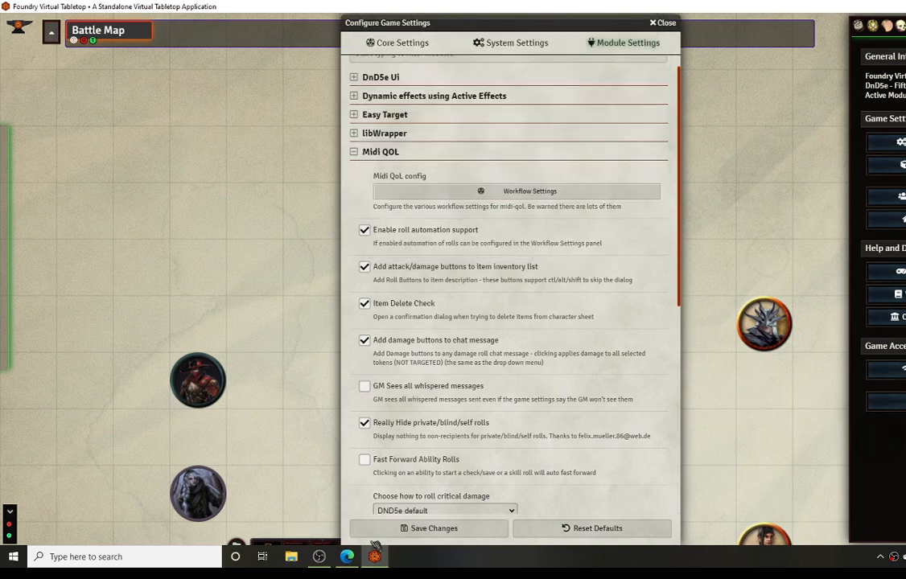
Step: Close Configure Game Settings and return to the battle map
left_click(635, 22)
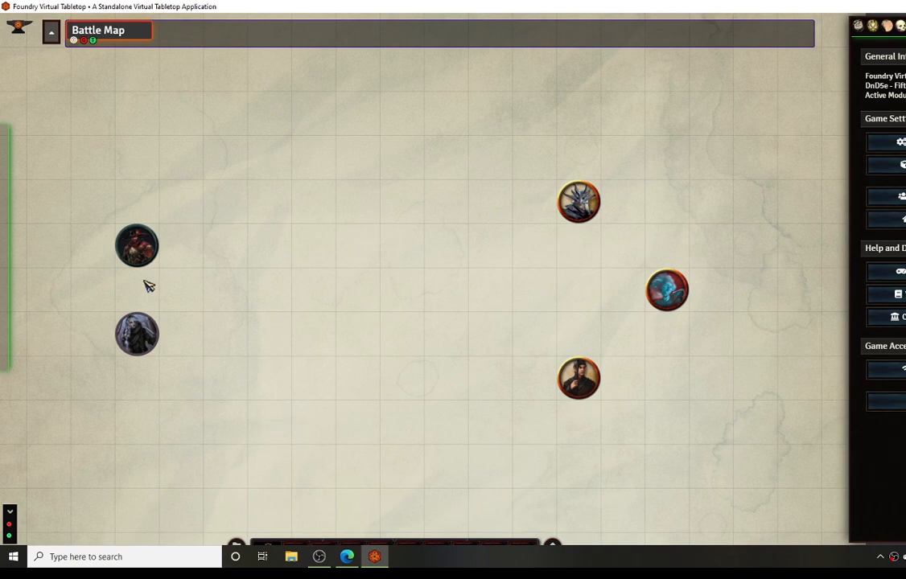
mouse_move(208, 148)
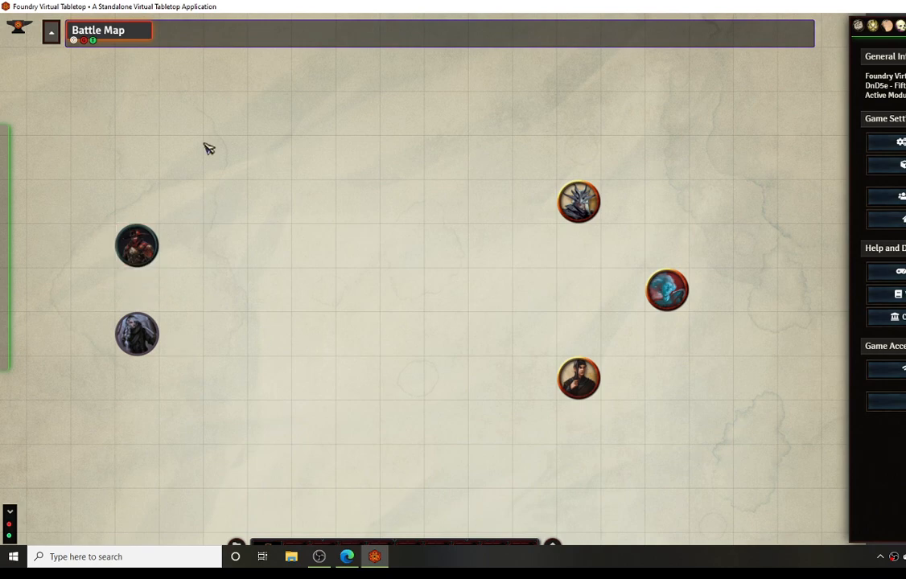
mouse_move(79, 375)
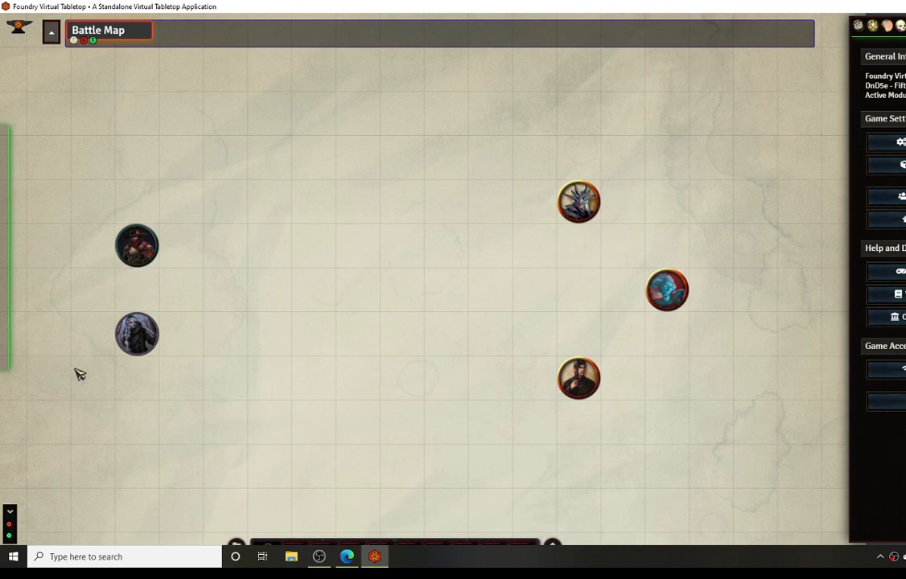
left_click(137, 334)
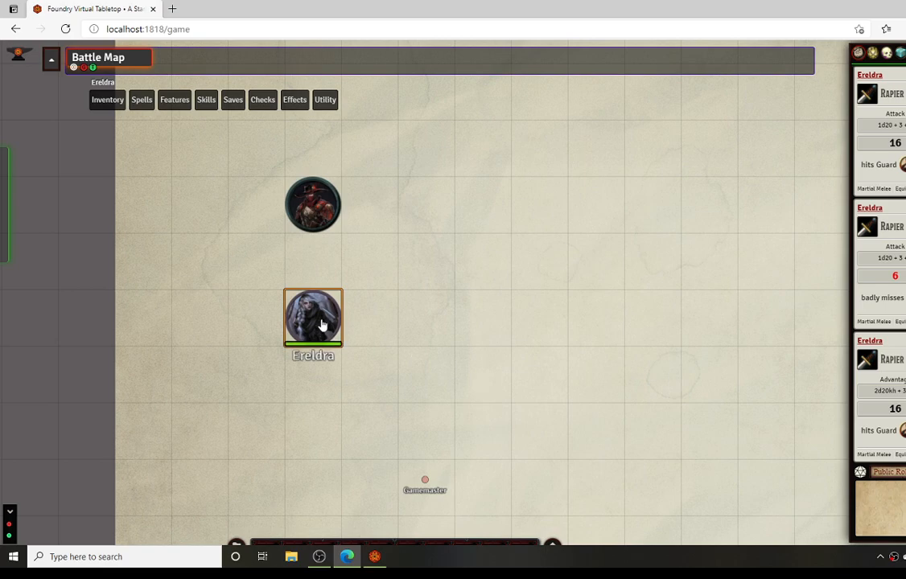
Step: Target the Guard and attack with the rapier, then move Ereldra adjacent and attack again
left_click_drag(313, 318, 539, 318)
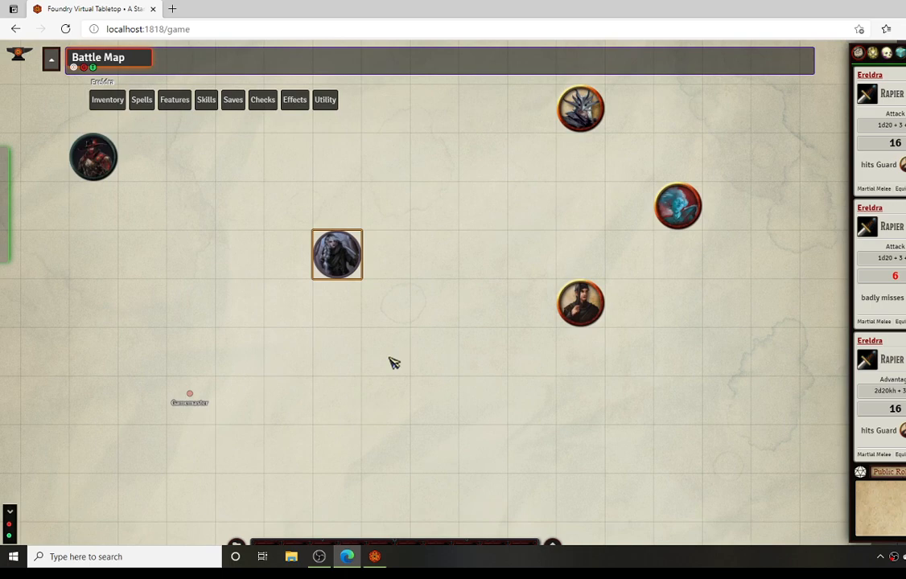
left_click_drag(337, 254, 386, 303)
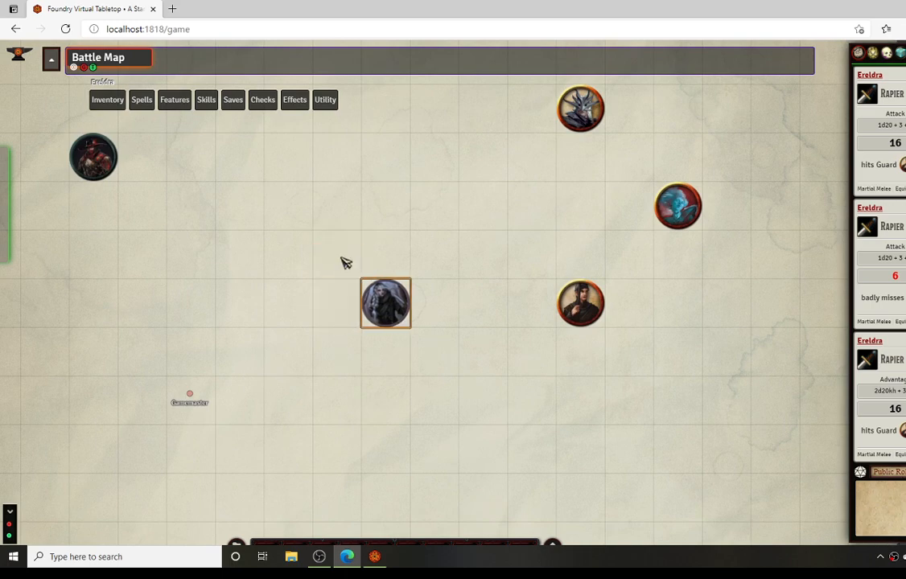
left_click(581, 303)
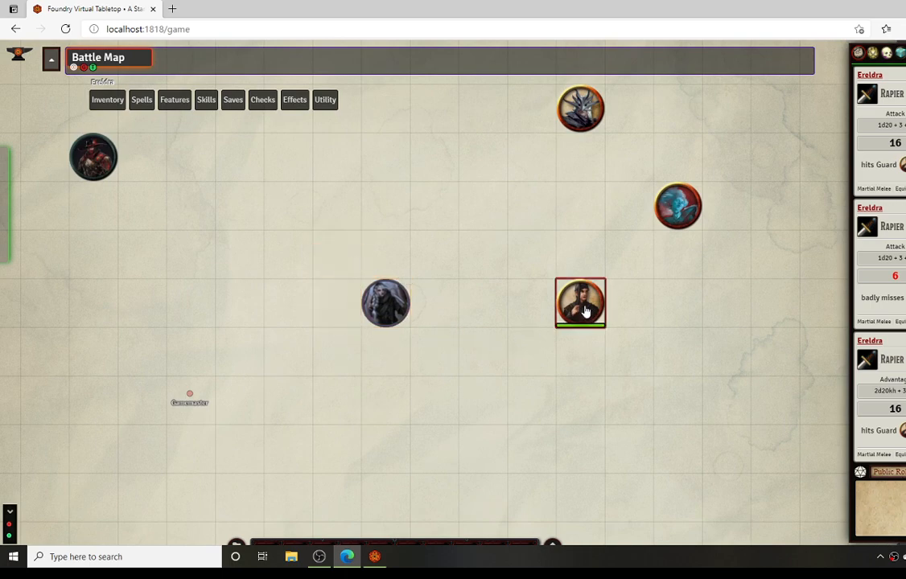
left_click(107, 100)
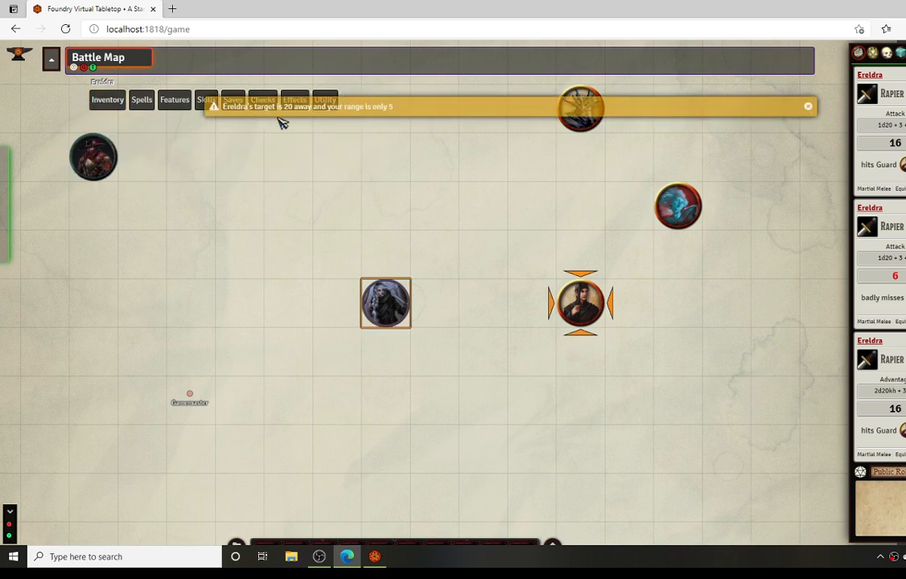
mouse_move(393, 313)
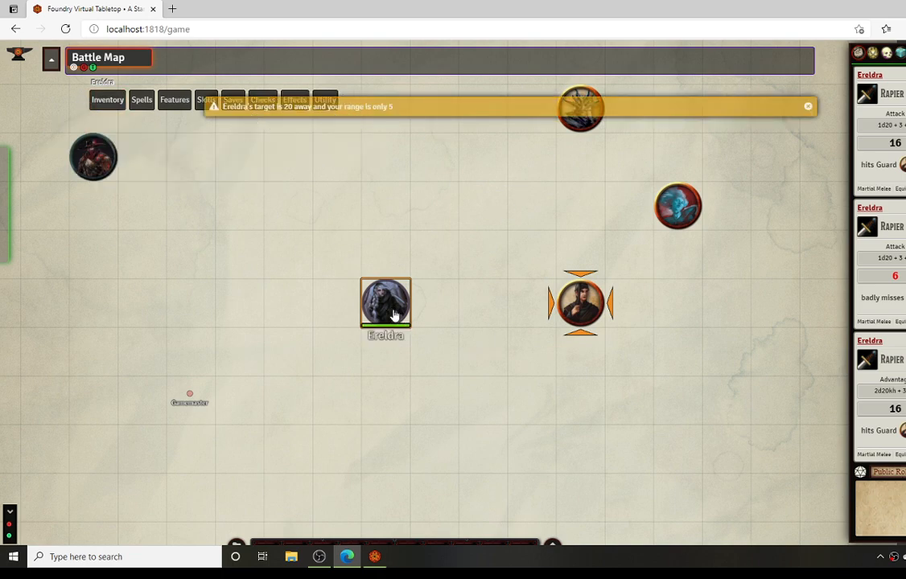
left_click_drag(386, 303, 531, 304)
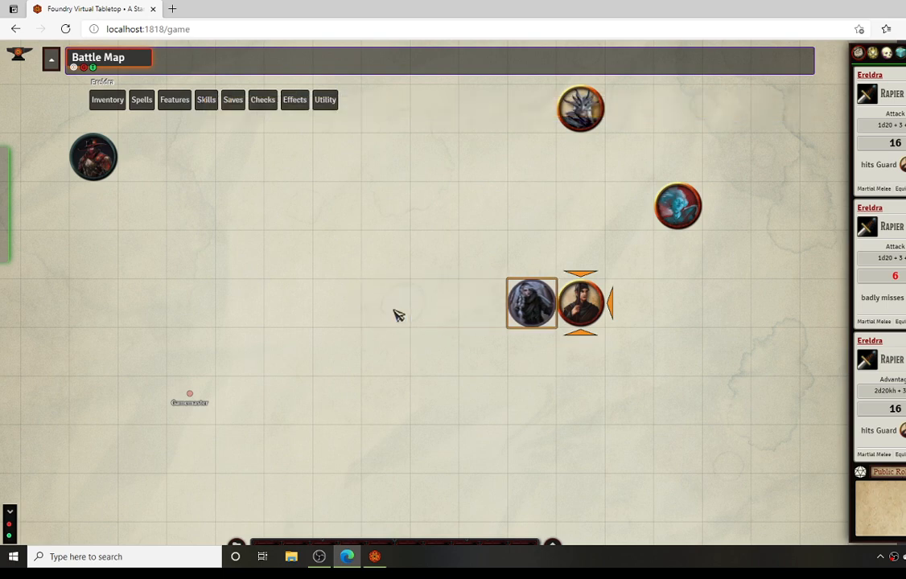
left_click(108, 100)
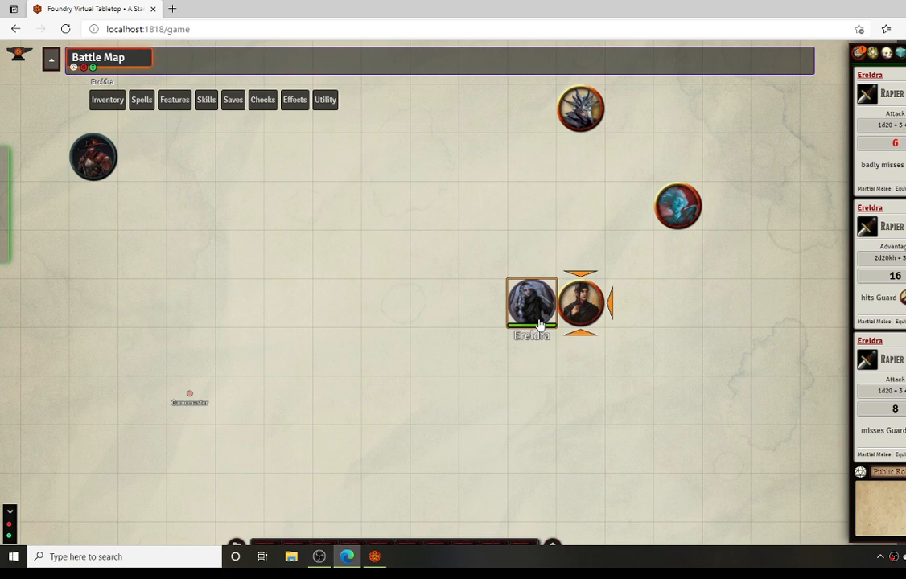
Step: Hit the Guard with the rapier for normal damage, then open the Guard's sheet
left_click(107, 99)
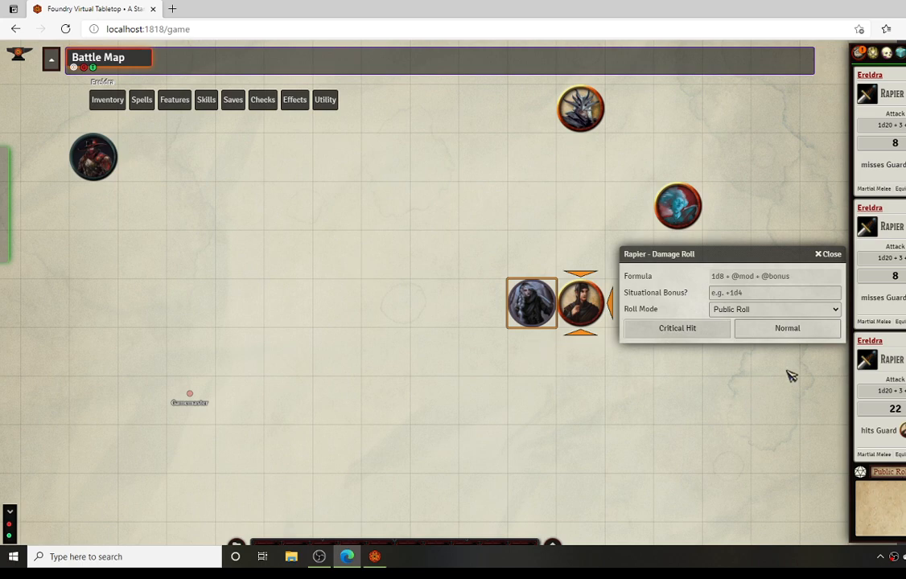
left_click(818, 255)
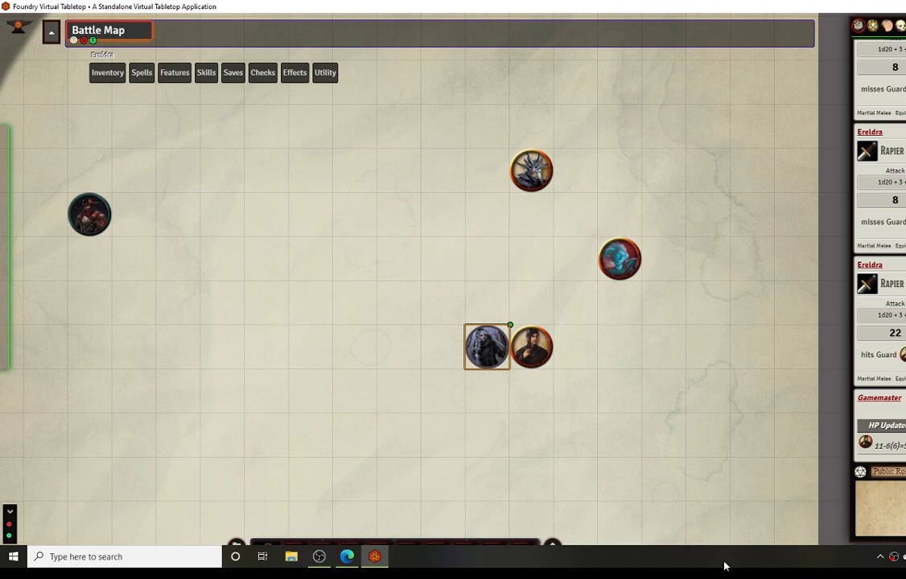
left_click(532, 347)
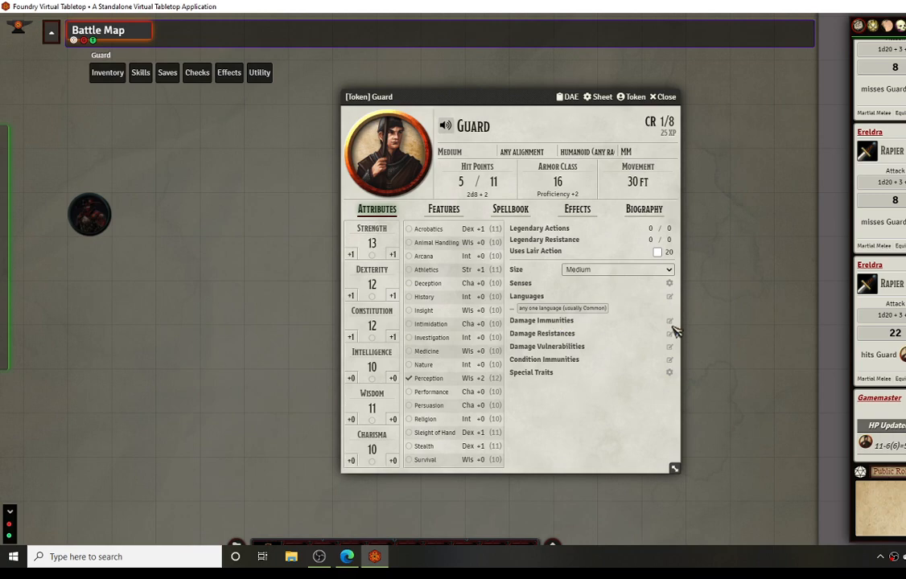
Step: Mark the Guard as resistant to Lightning damage
left_click(670, 333)
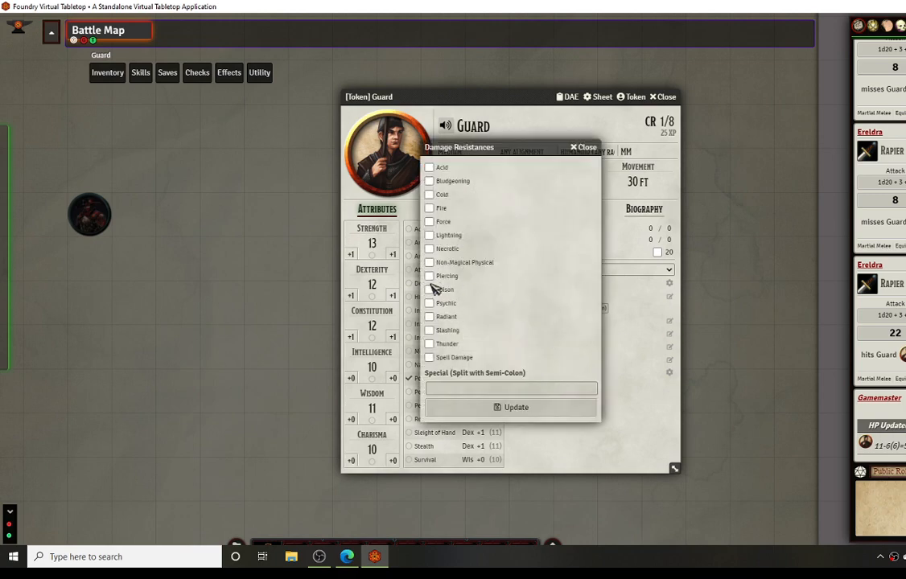
left_click(431, 235)
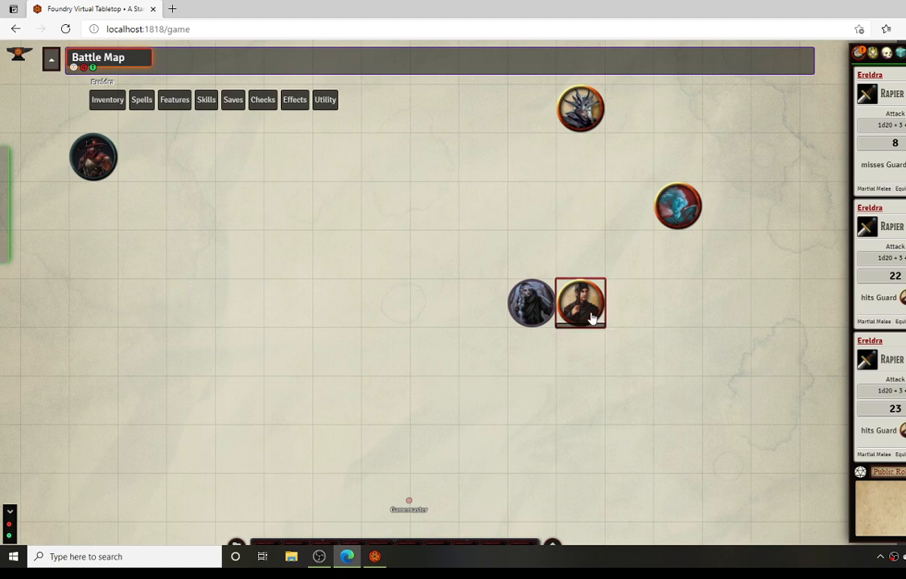
double_click(580, 303)
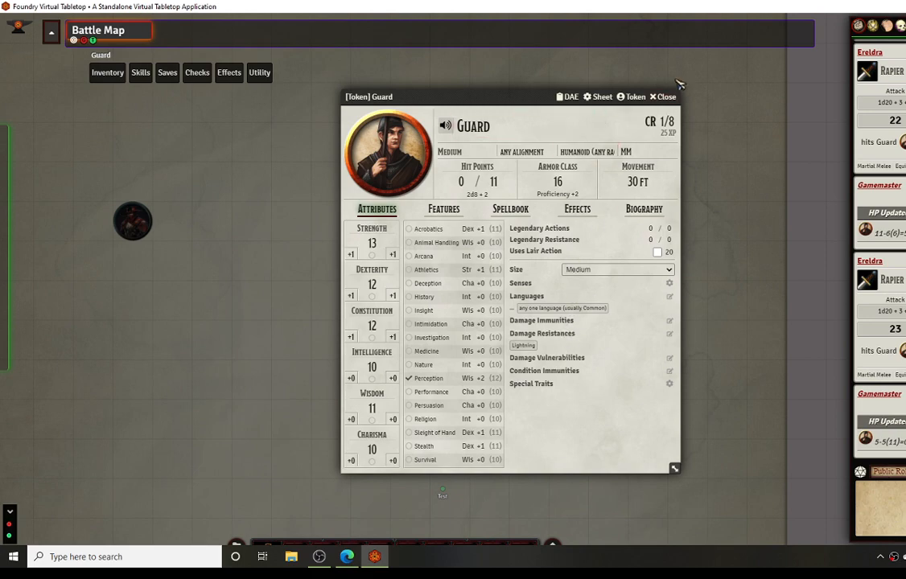
left_click(657, 97)
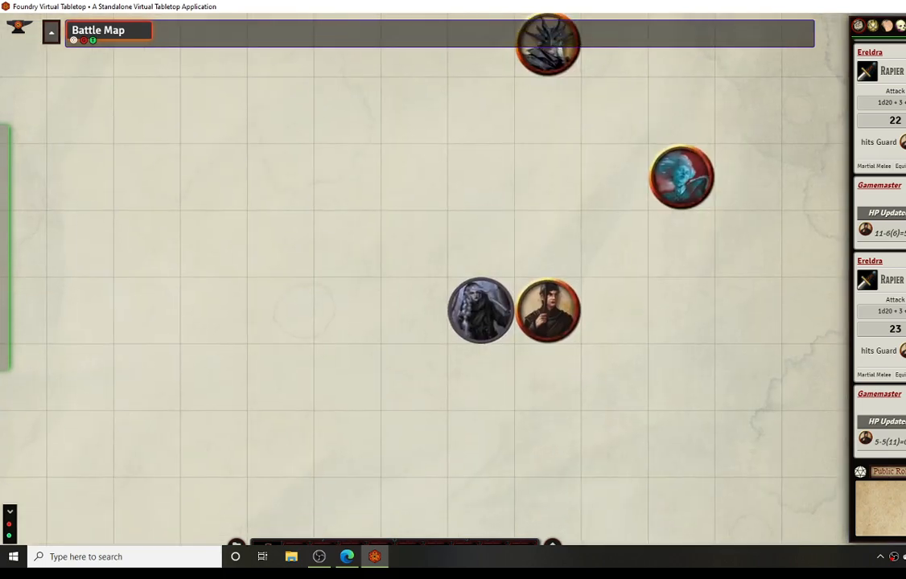
mouse_move(777, 419)
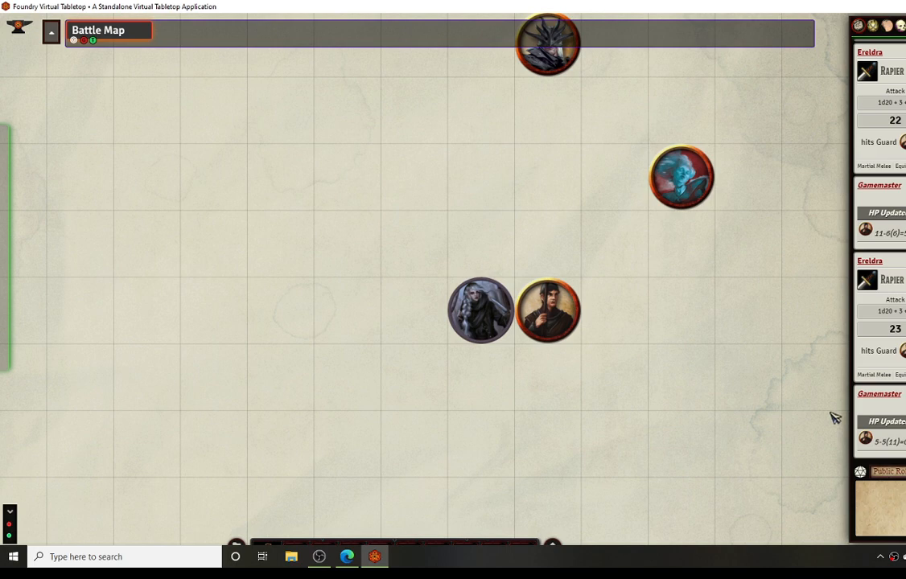
mouse_move(799, 381)
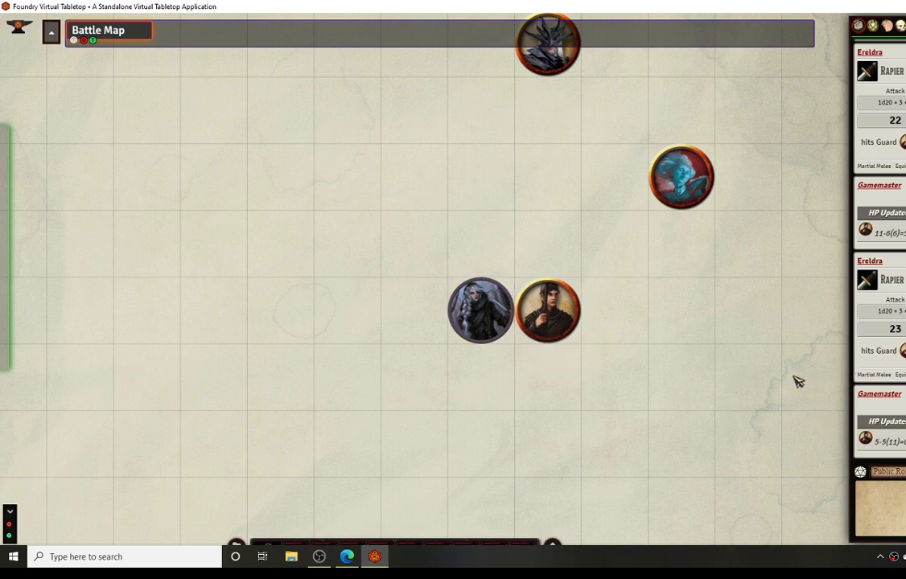
mouse_move(635, 388)
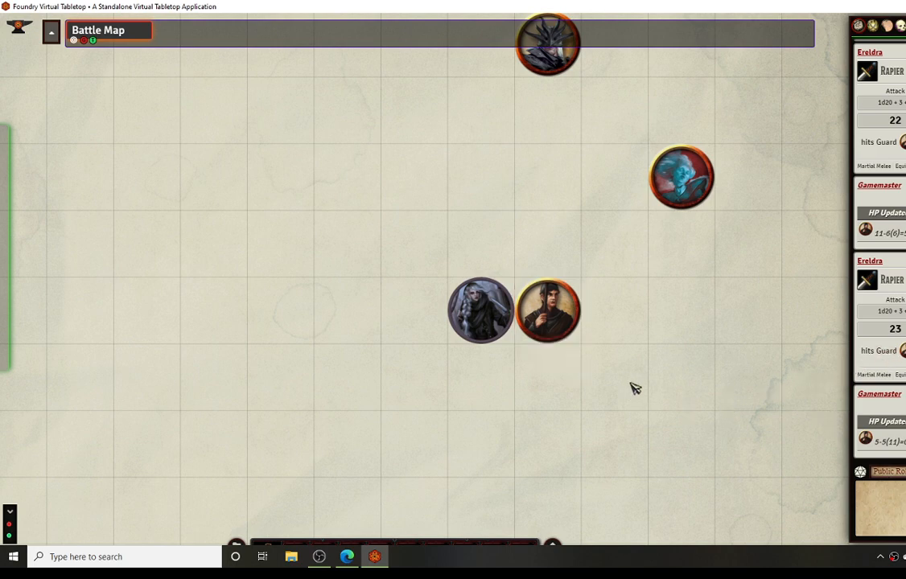
double_click(682, 174)
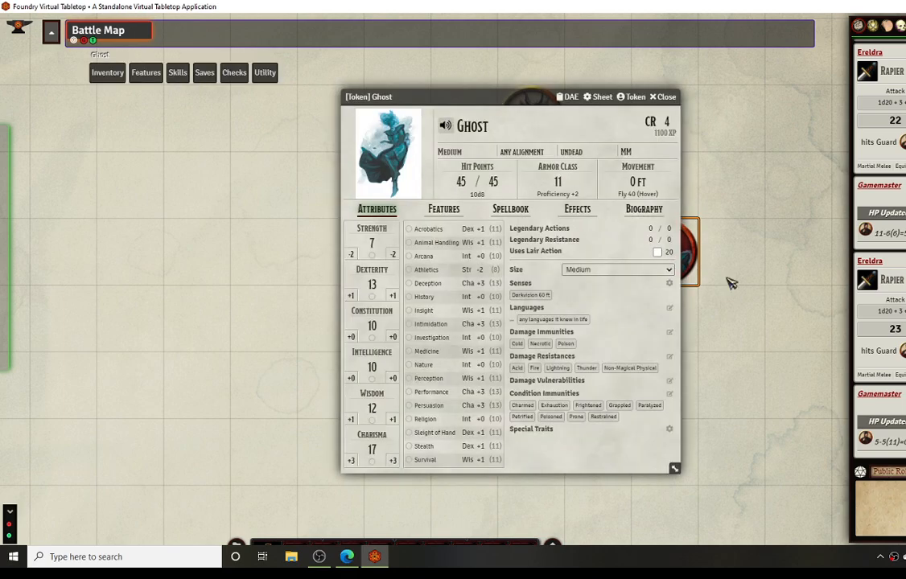
mouse_move(606, 384)
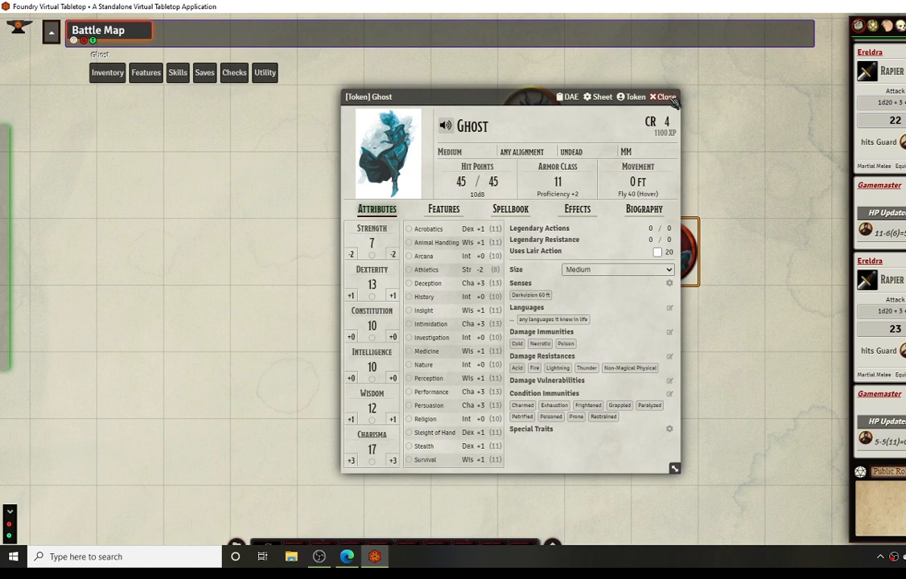
left_click(678, 96)
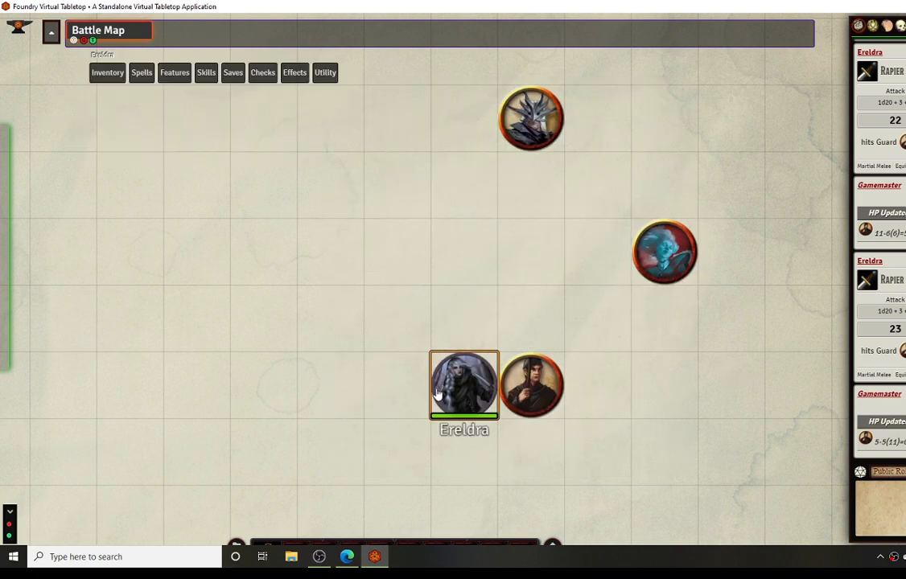
left_click_drag(464, 384, 598, 252)
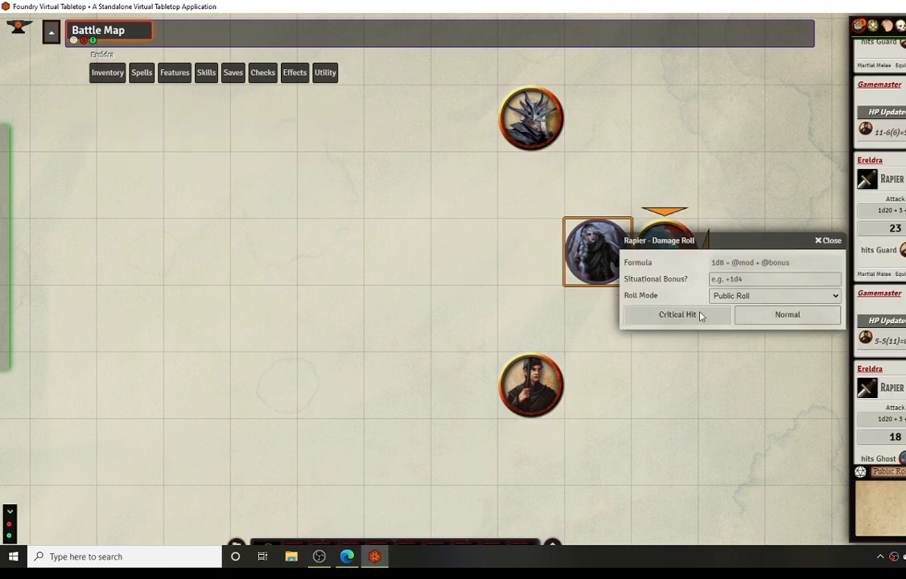
Step: Roll Ereldra's rapier damage against the Ghost as a critical hit
left_click(788, 315)
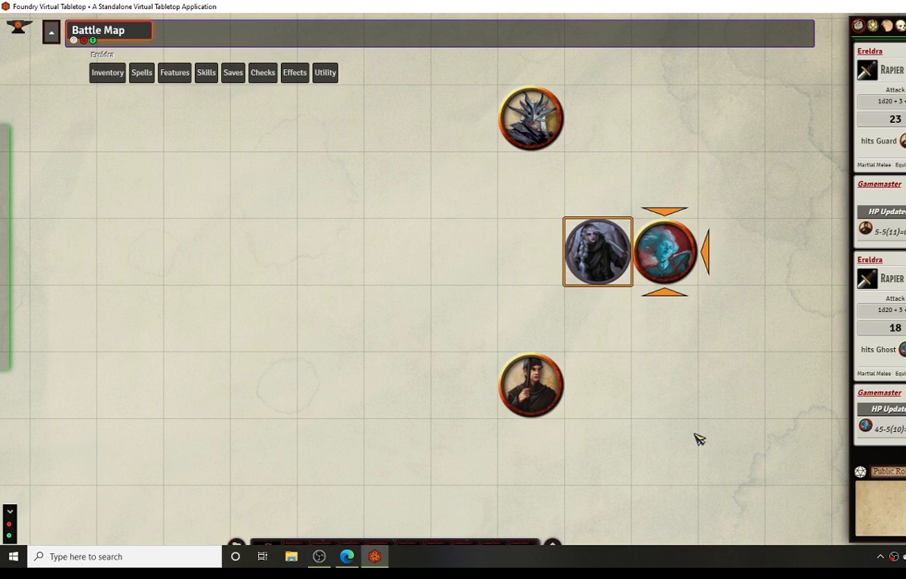
mouse_move(885, 434)
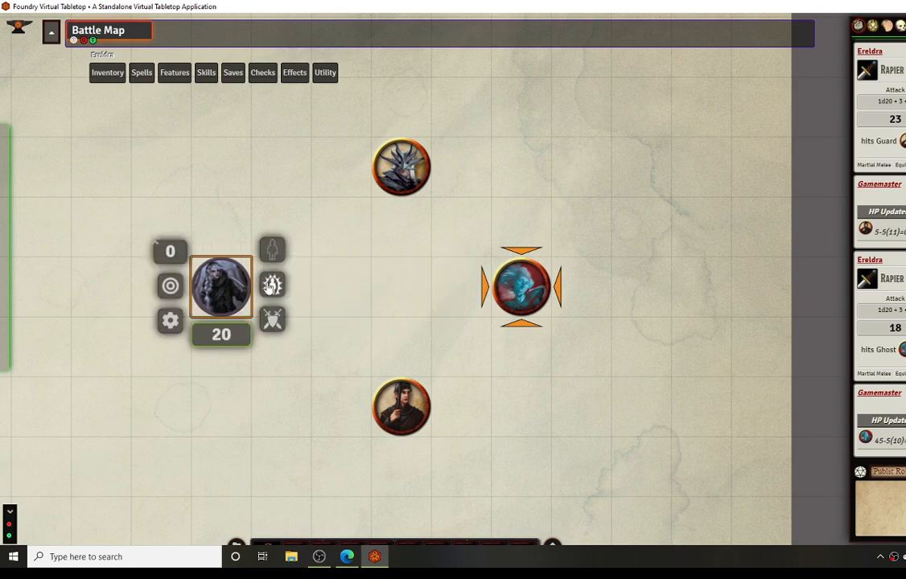
Step: Make Ereldra invisible and hit the Ghost with an advantaged rapier attack
left_click(272, 285)
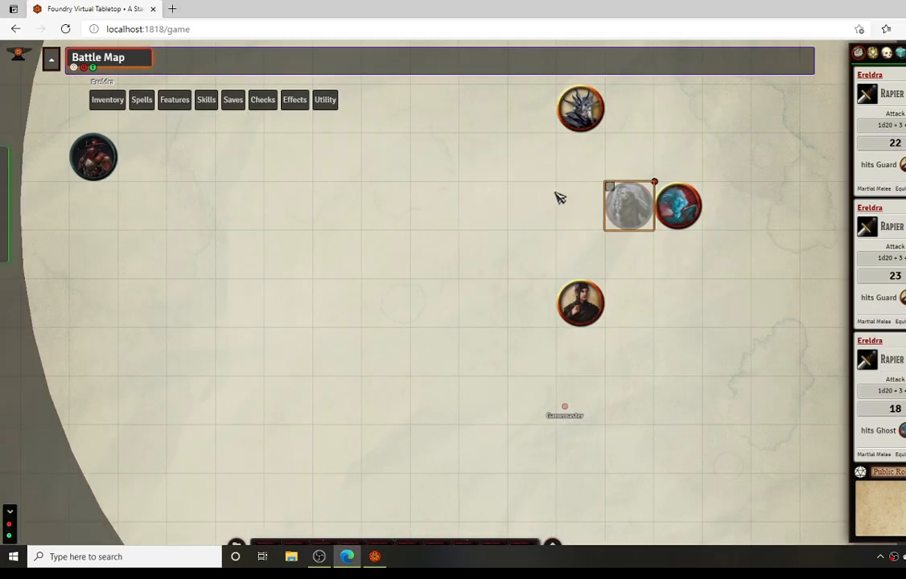
left_click(680, 206)
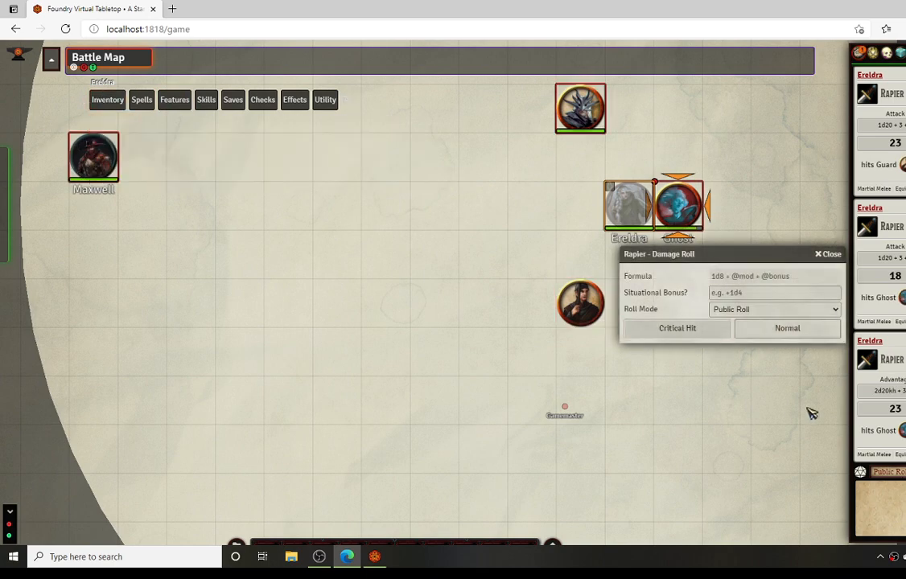
left_click(815, 254)
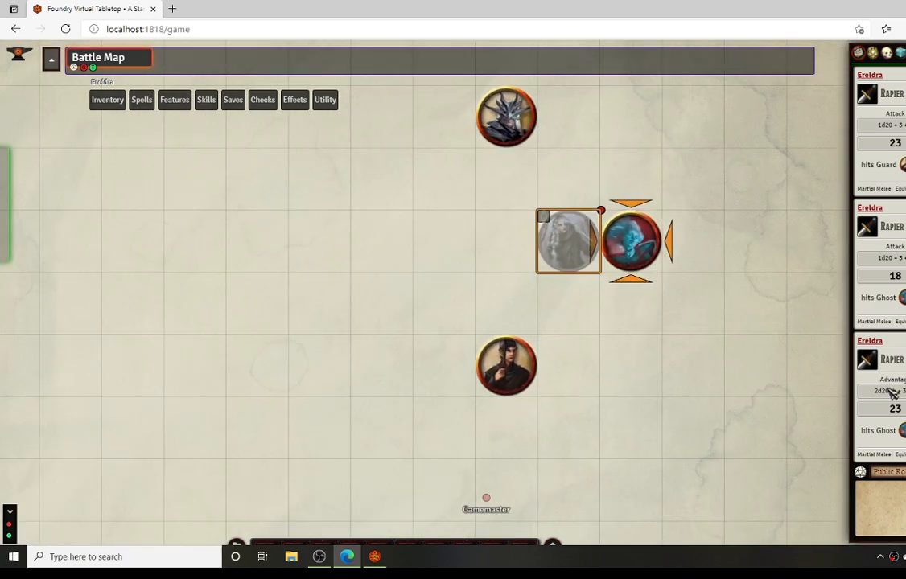
mouse_move(622, 223)
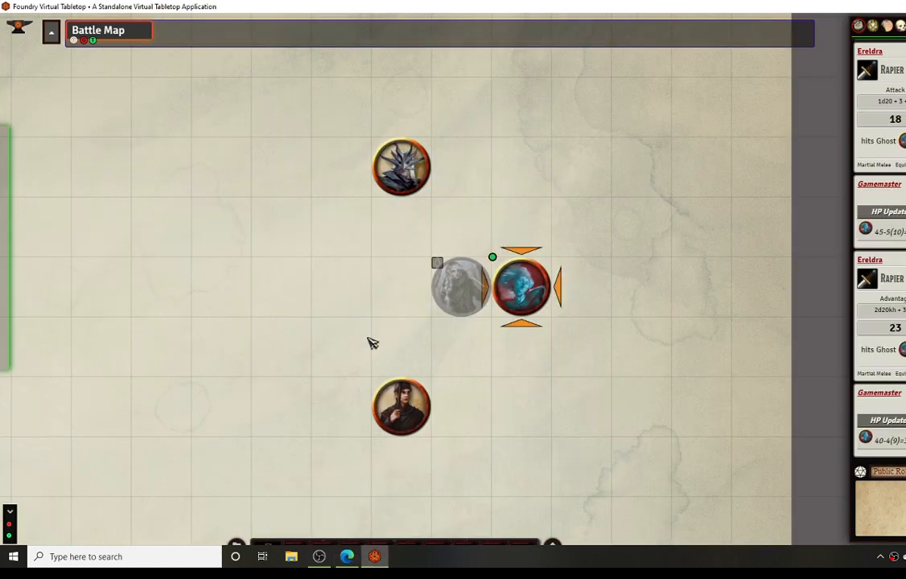
left_click(459, 289)
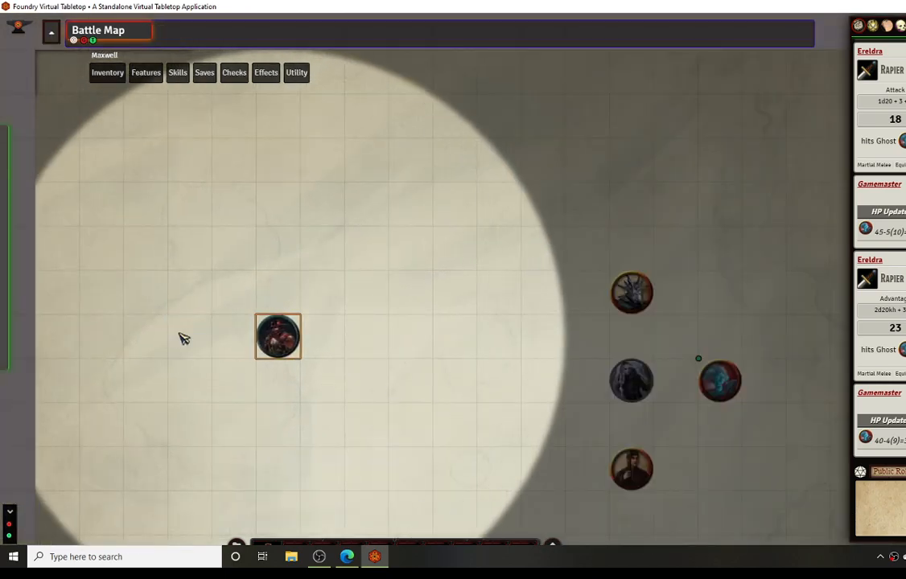
Step: Move Maxwell closer, target the Cultist and hit it with the hand crossbow for normal damage
left_click_drag(278, 335, 366, 292)
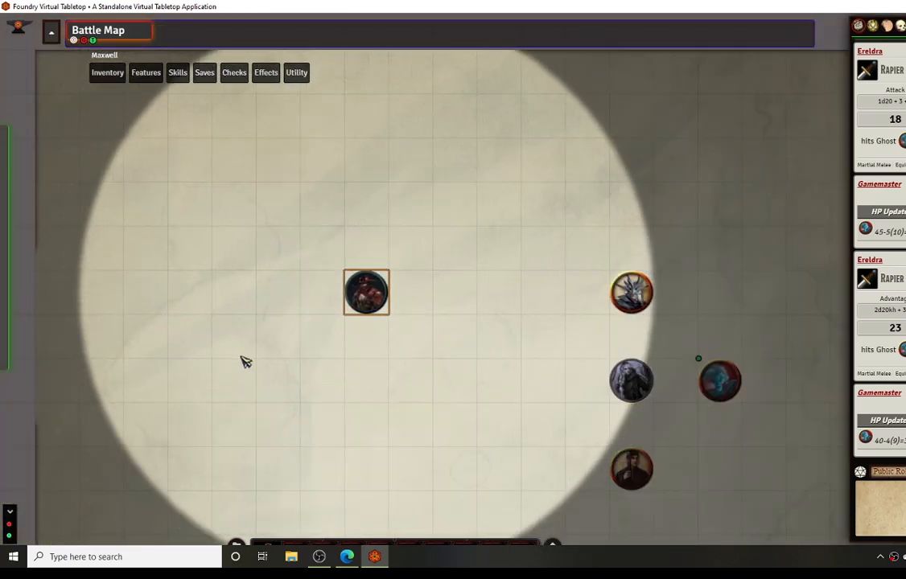
left_click(630, 293)
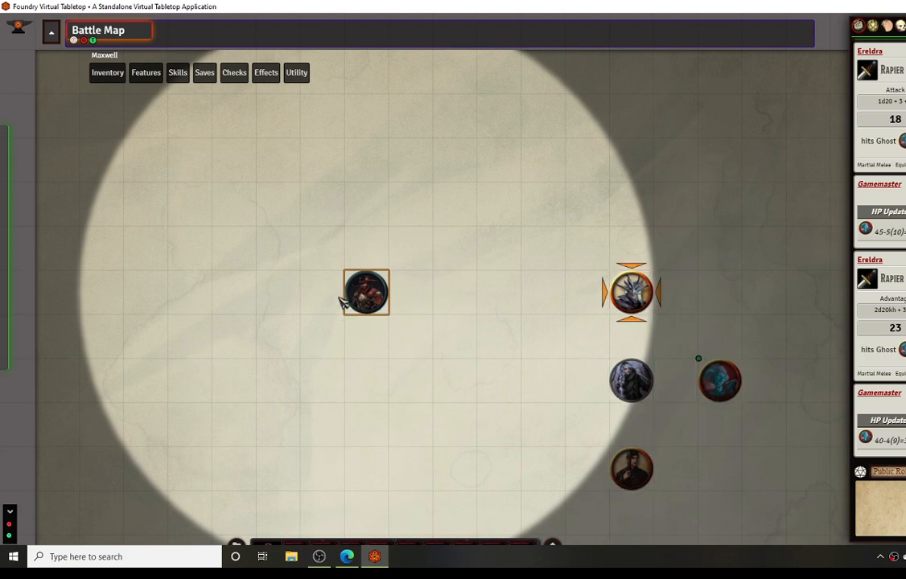
left_click(122, 73)
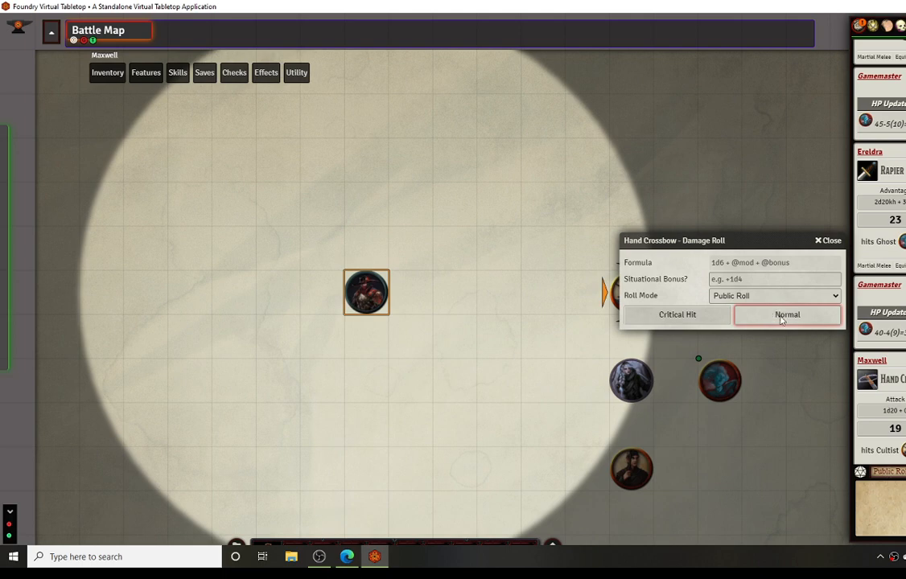
left_click(787, 316)
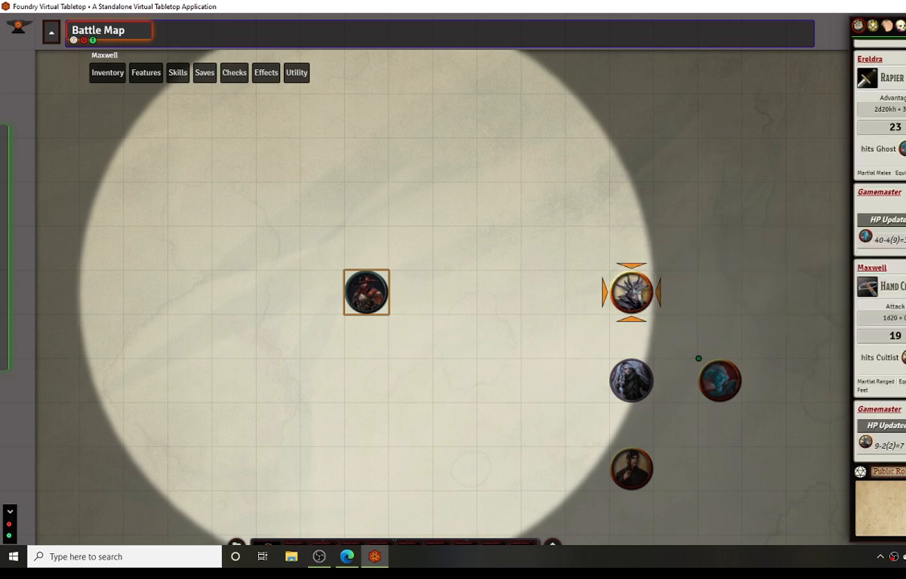
Step: Attack the Cultist from point-blank range, then move Maxwell far away
left_click(367, 293)
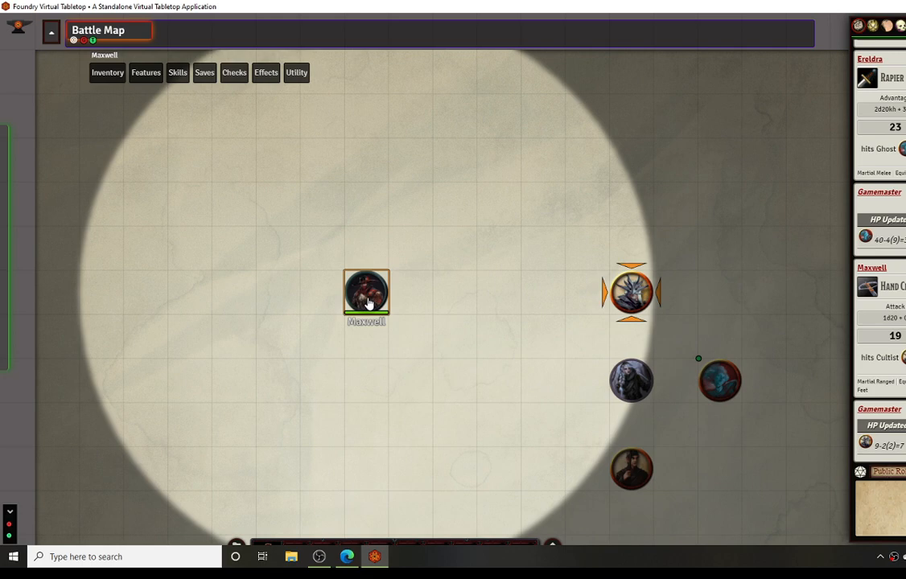
left_click_drag(366, 294, 587, 292)
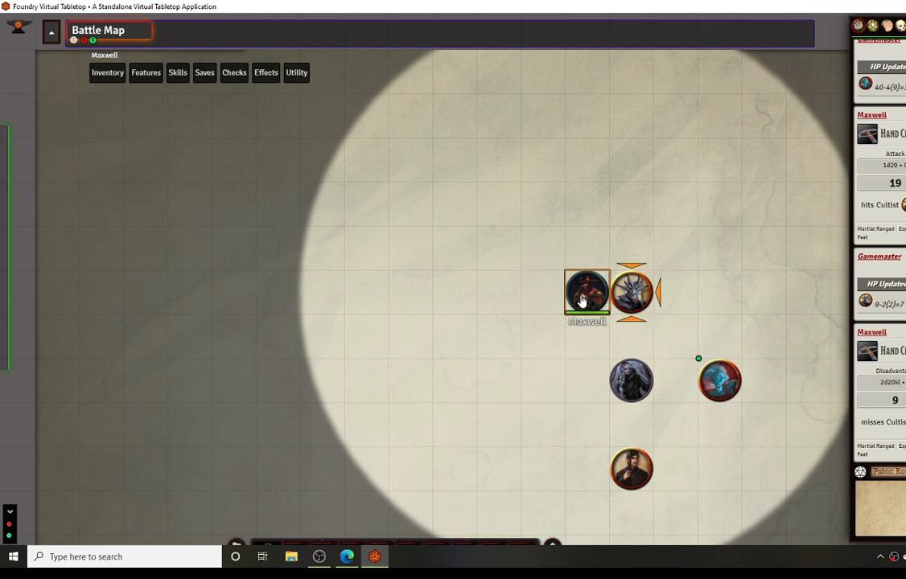
left_click(115, 73)
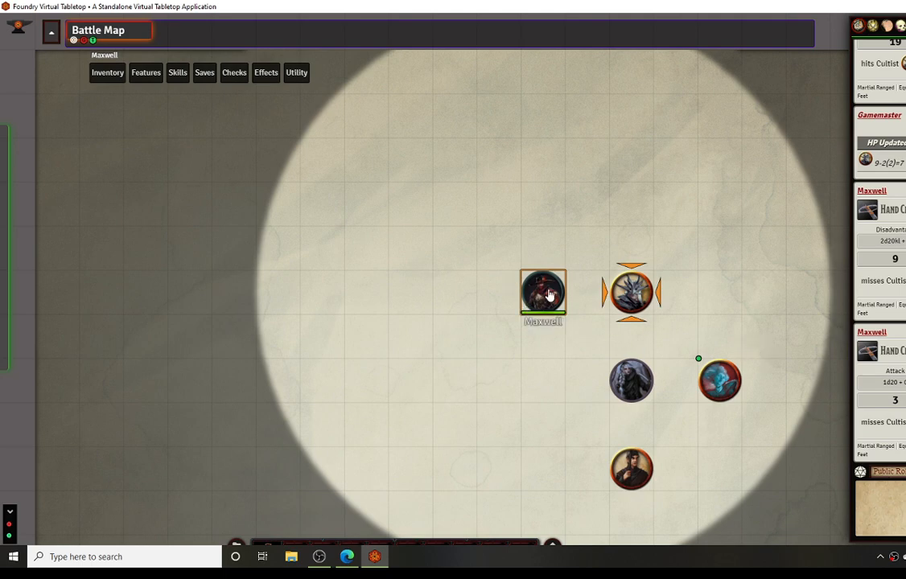
left_click_drag(544, 293, 146, 292)
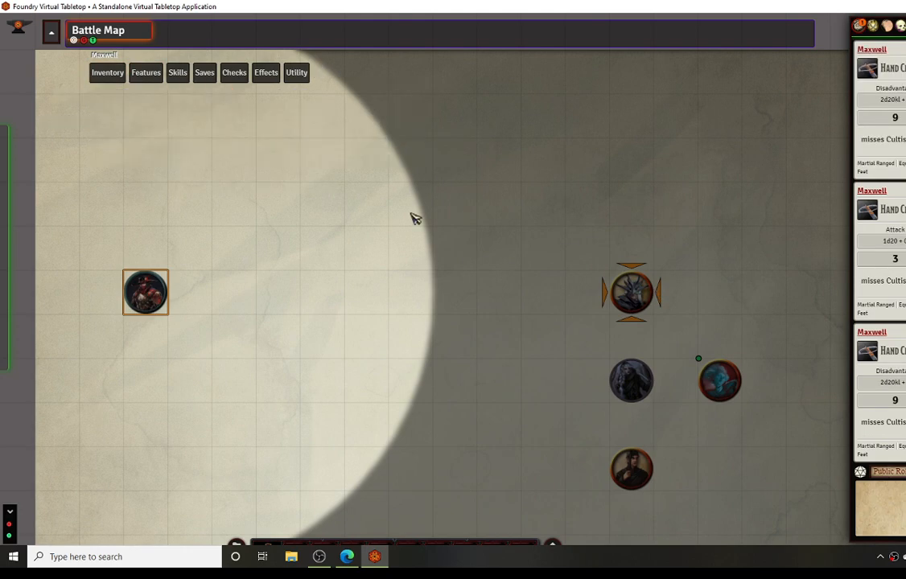
mouse_move(418, 354)
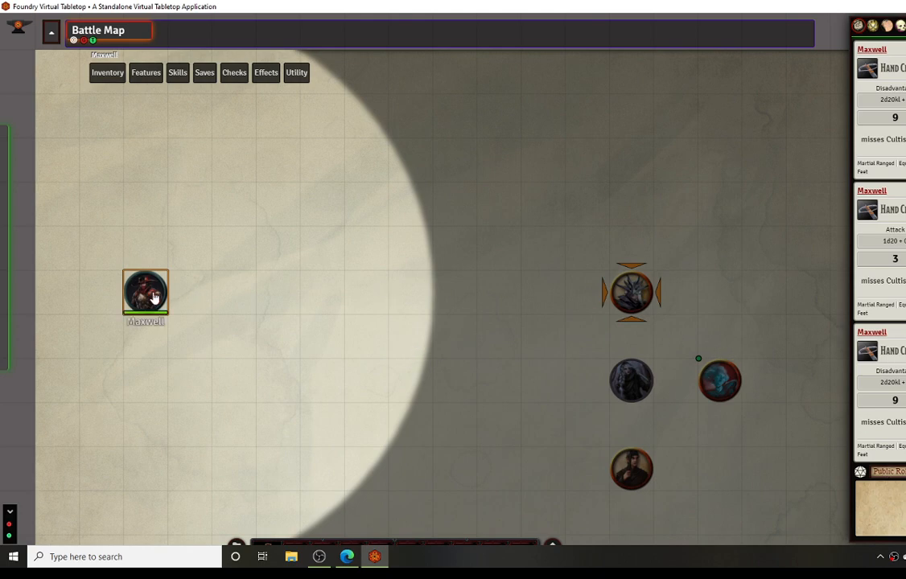
Step: Check the Inventory on Maxwell's character sheet, then close the sheet
double_click(145, 293)
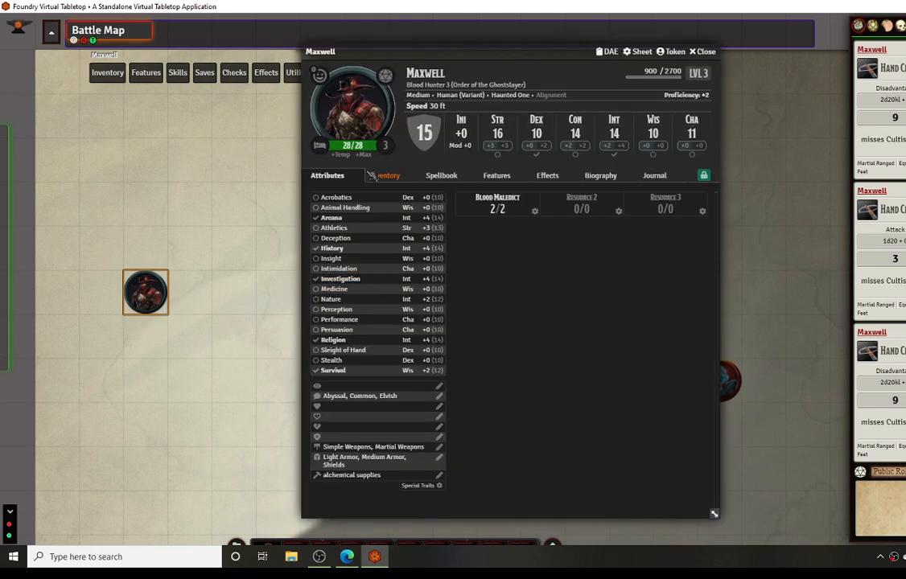
left_click(389, 176)
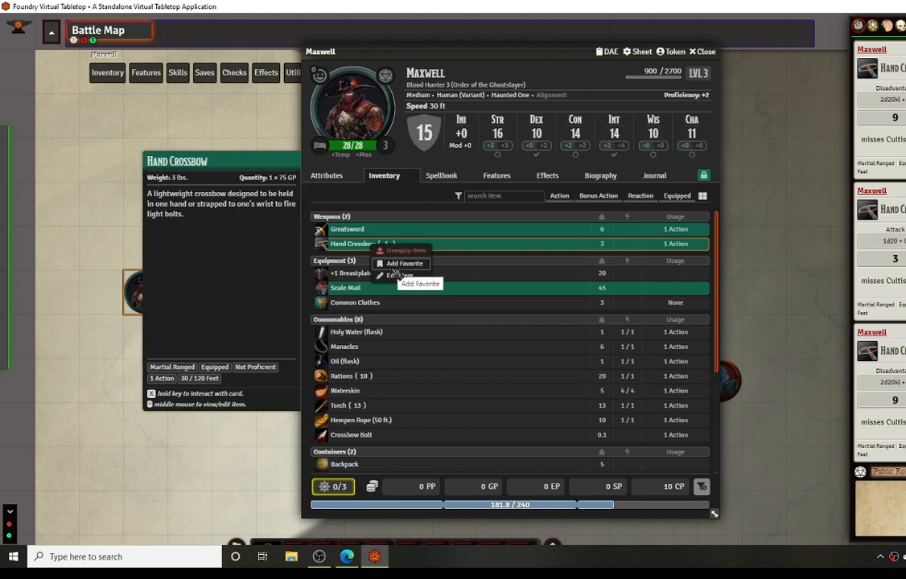
left_click(705, 51)
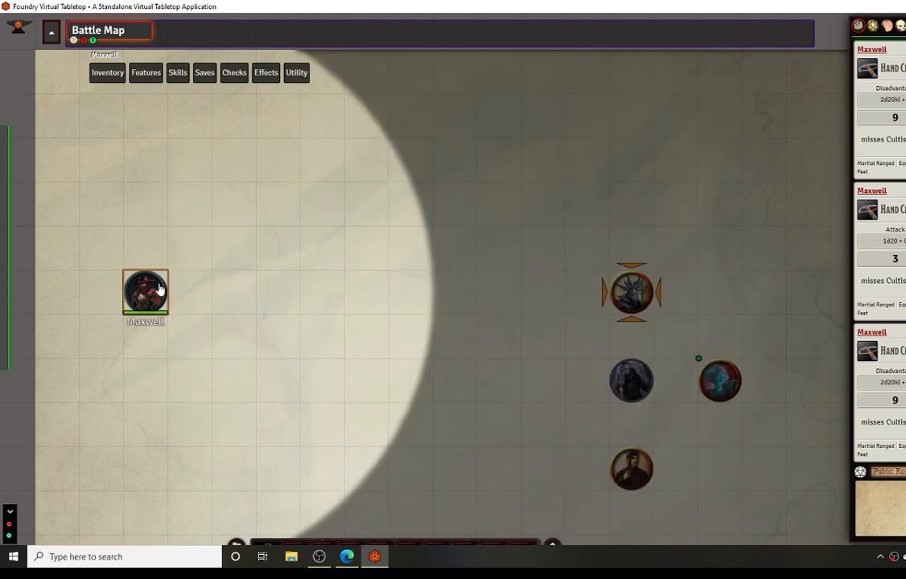
Step: Move Maxwell closer and hit the Cultist with the hand crossbow for 2 damage
left_click_drag(145, 291, 278, 291)
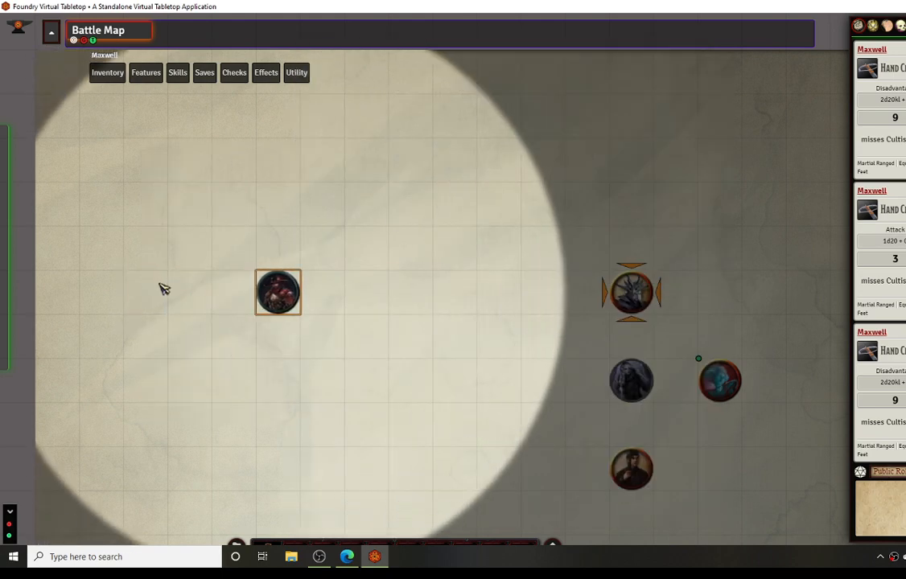
left_click_drag(278, 292, 366, 292)
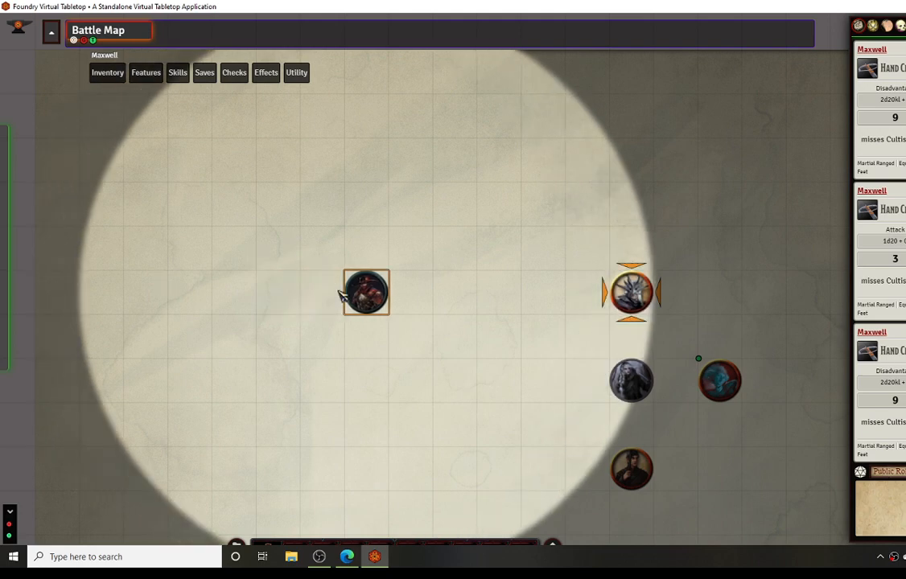
left_click(110, 75)
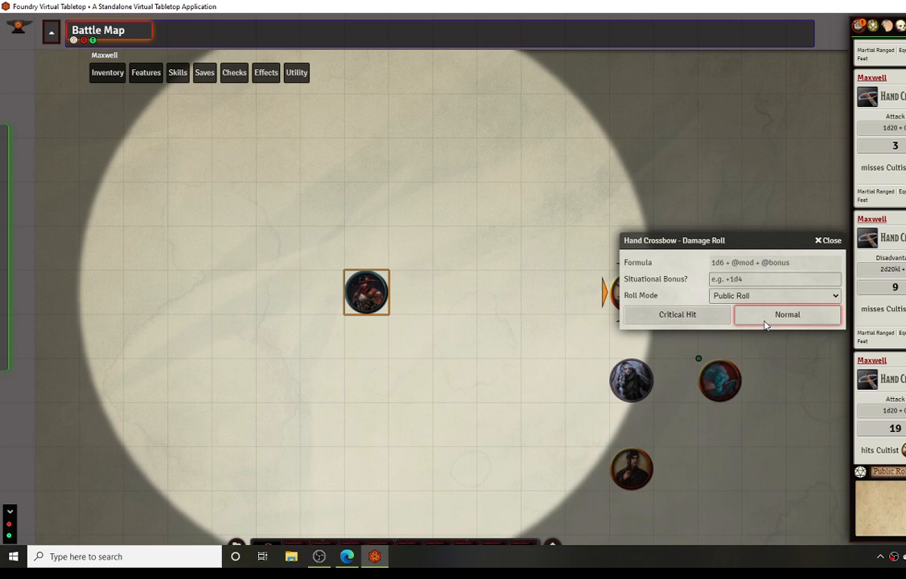
left_click(787, 315)
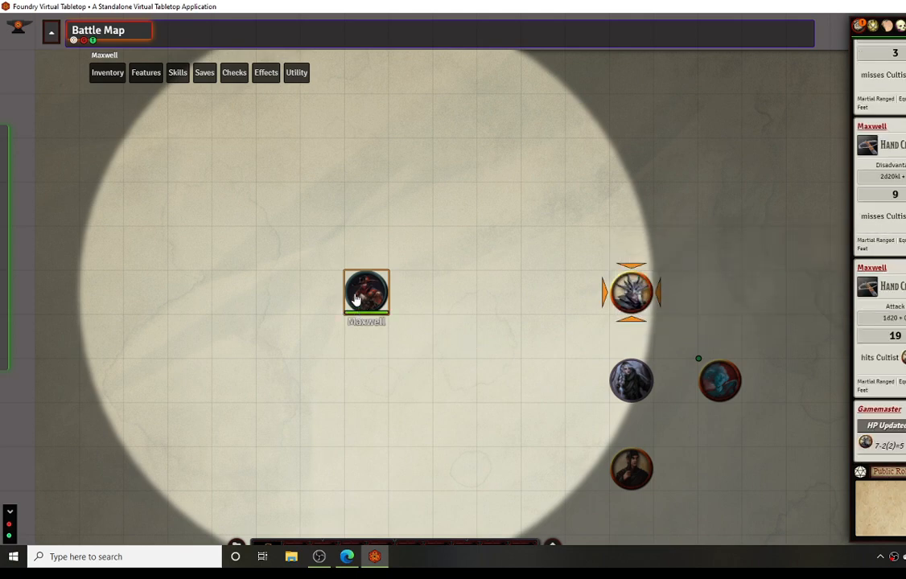
left_click(149, 73)
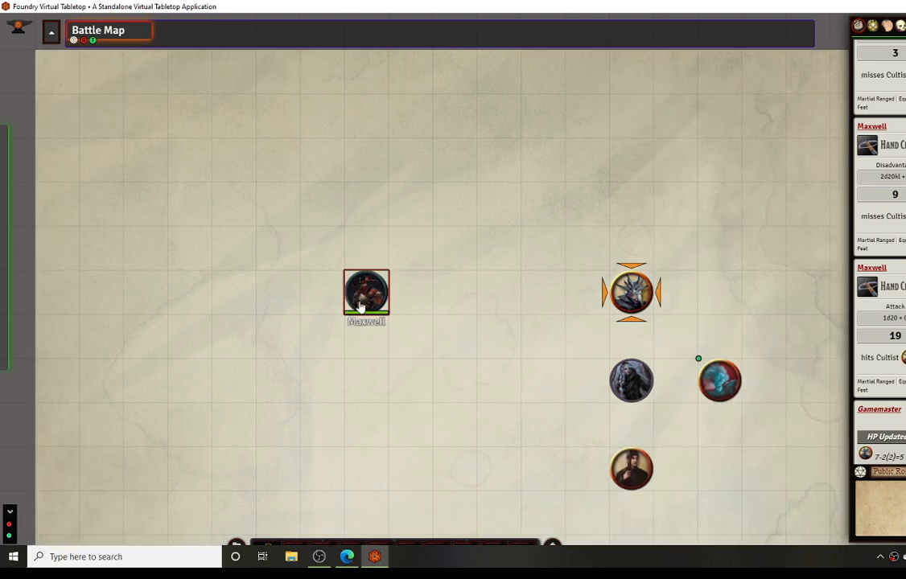
left_click(367, 294)
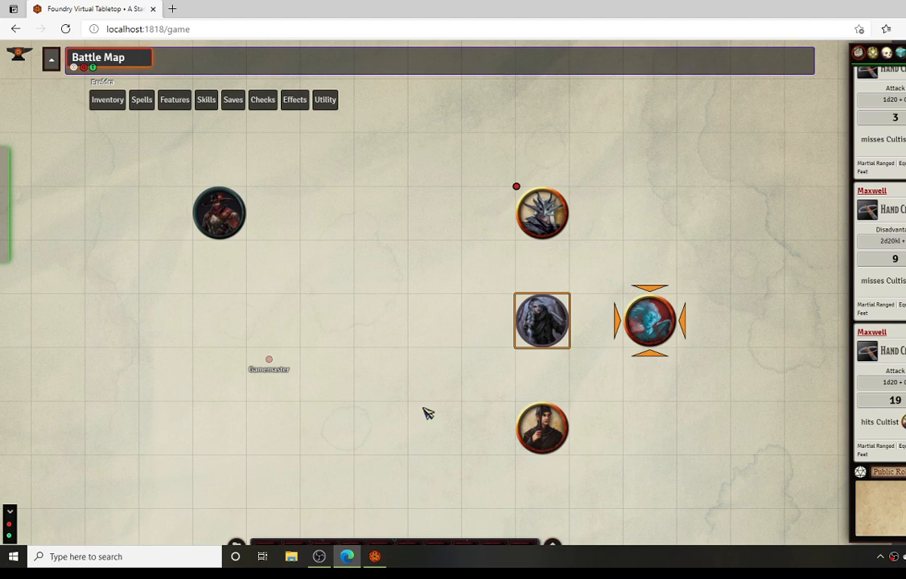
Step: Switch to Ereldra's session and open then close her Features list in the action HUD
left_click(266, 125)
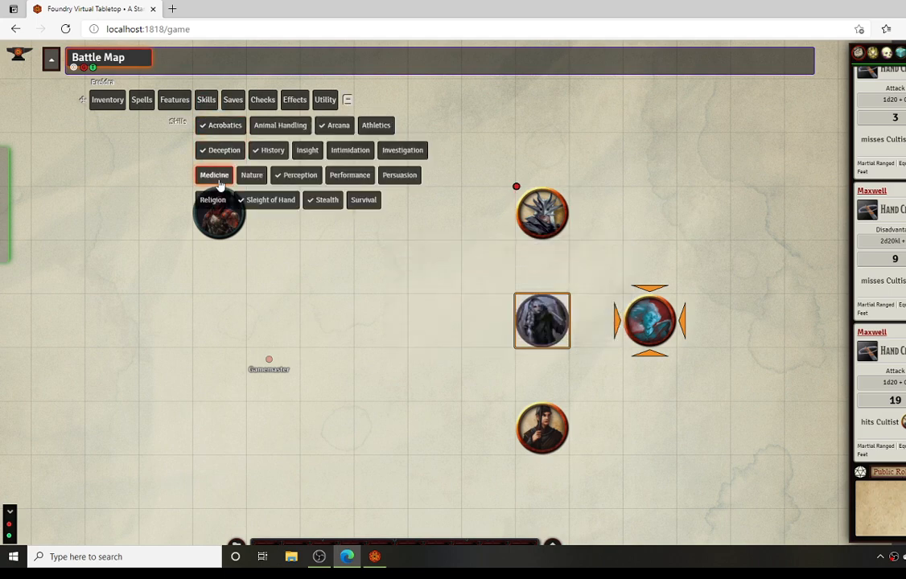
left_click(174, 100)
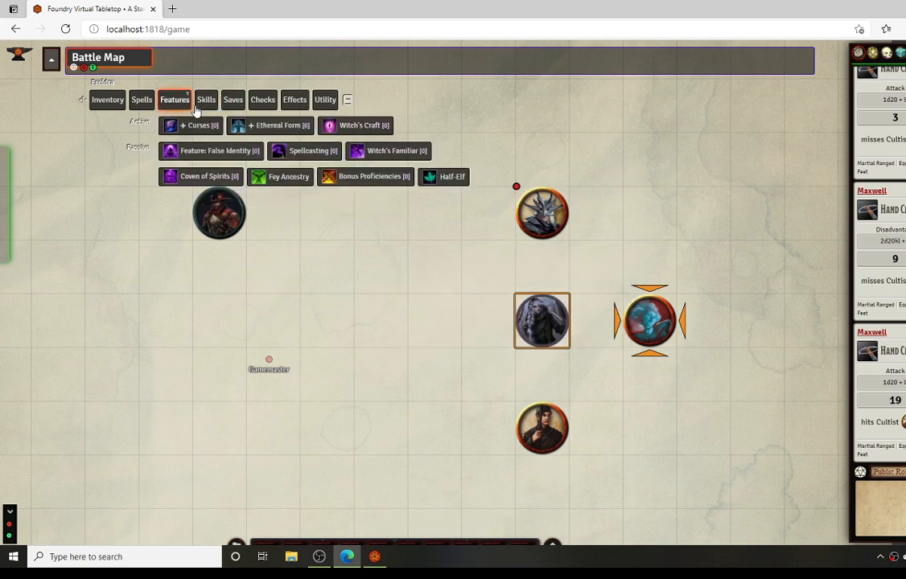
left_click(173, 100)
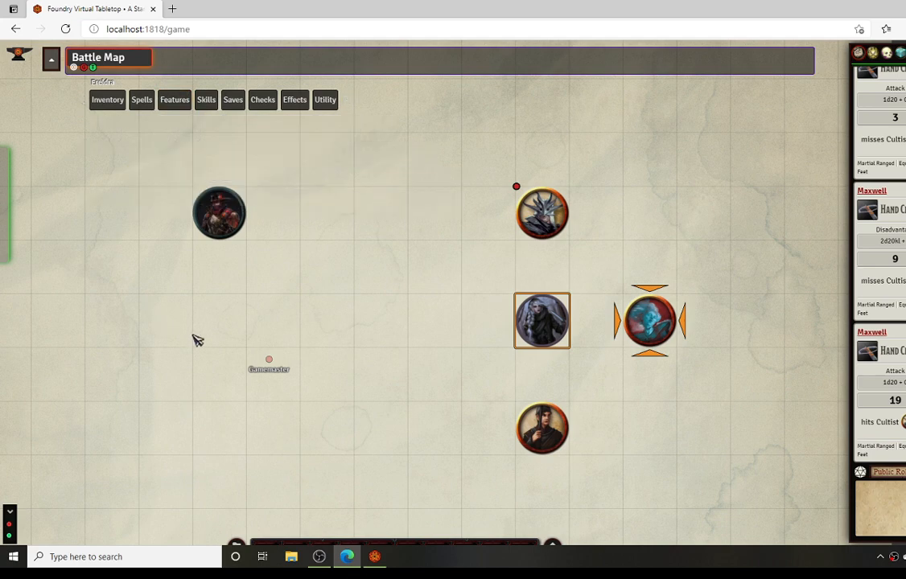